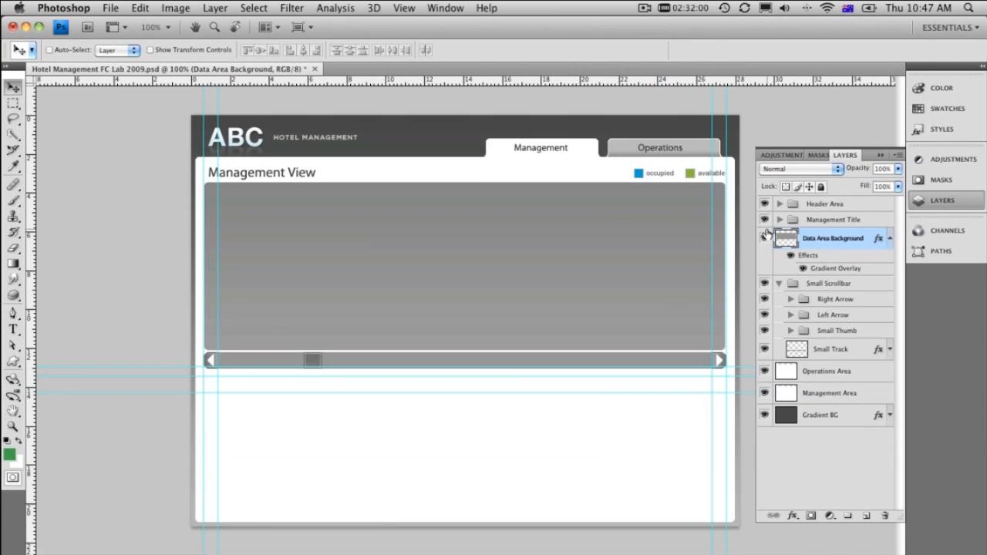
- Switch to Safari and show labs.adobe.com with the Flash Catalyst beta download
{"action": "left_click", "coordinate": [765, 204]}
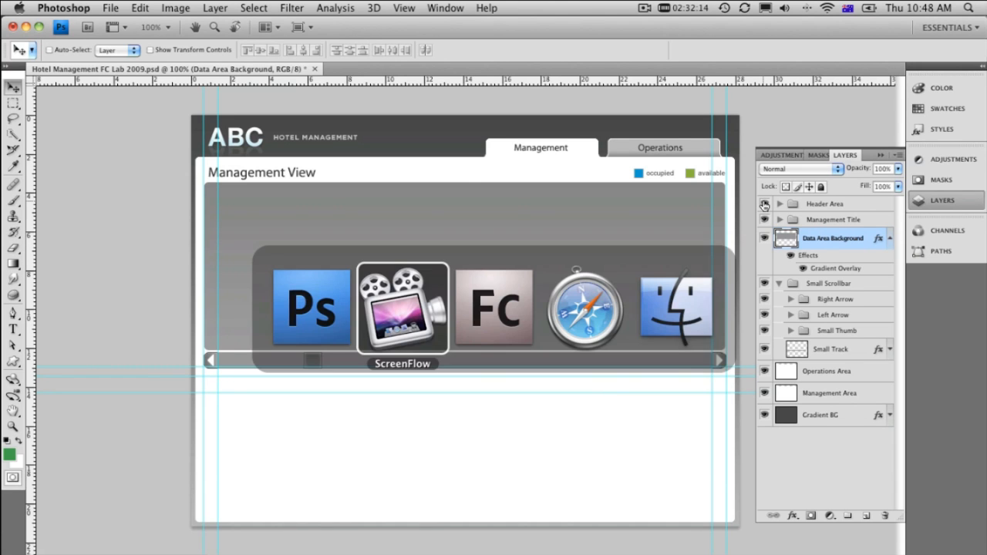
{"action": "left_click", "coordinate": [585, 306]}
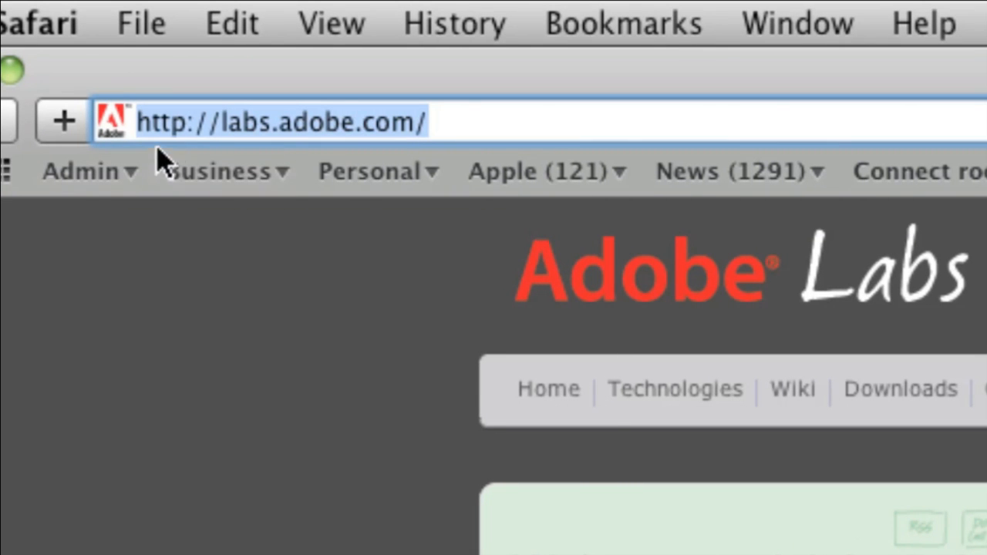
{"action": "mouse_move", "coordinate": [299, 137]}
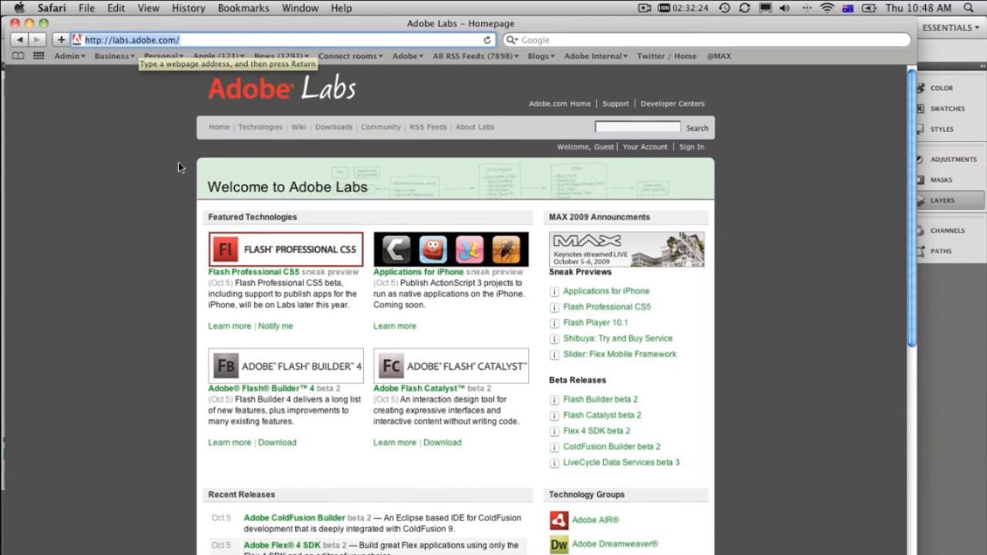
{"action": "mouse_move", "coordinate": [471, 389]}
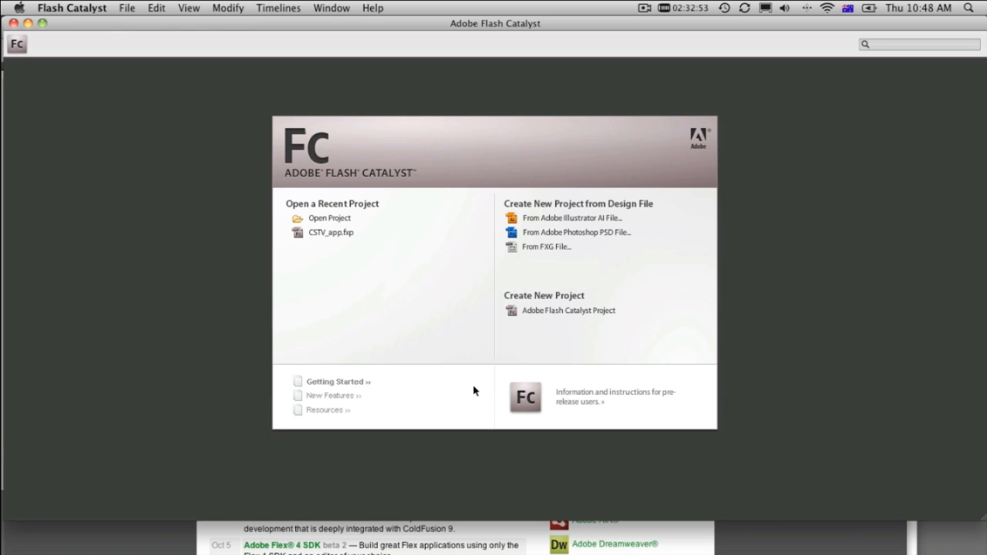
{"action": "mouse_move", "coordinate": [482, 385]}
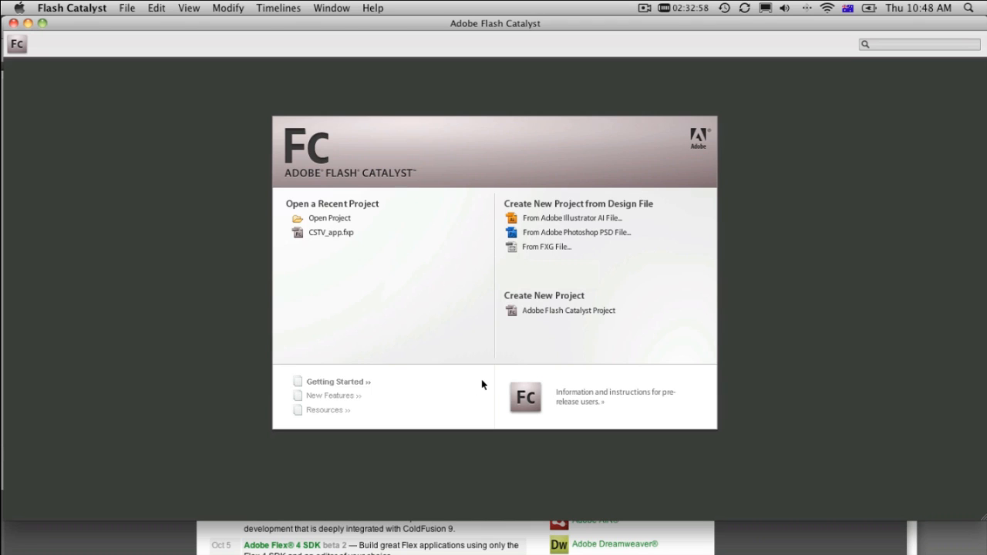
{"action": "mouse_move", "coordinate": [549, 232]}
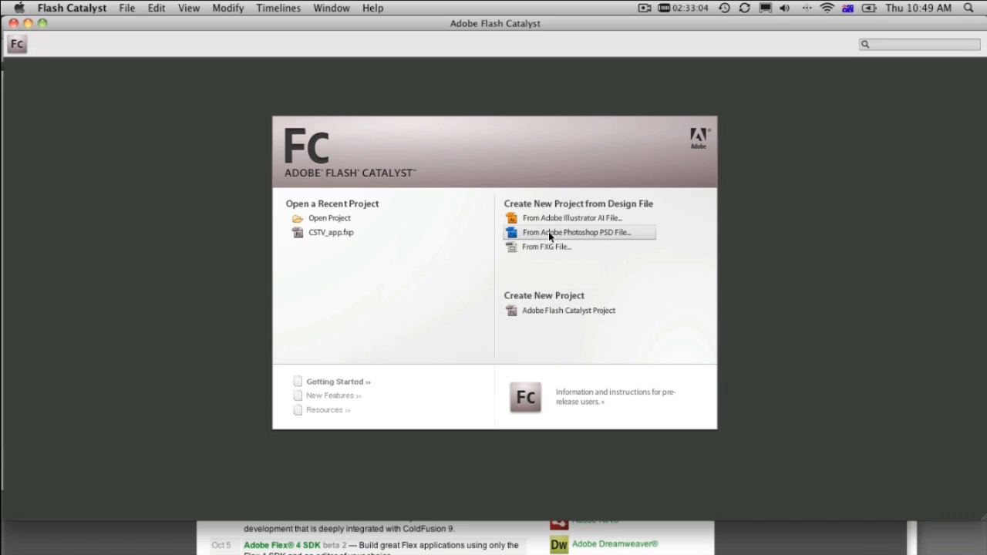
- Choose From Adobe Photoshop PSD File on the Flash Catalyst welcome screen
{"action": "left_click", "coordinate": [574, 232]}
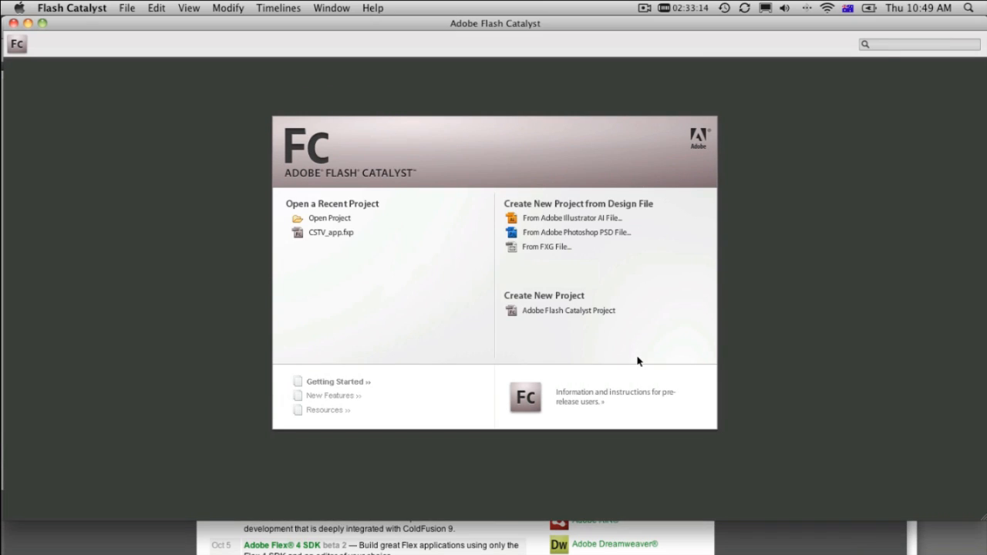
- Import the Hotel Management PSD at 800x600 with editable layers
{"action": "left_click", "coordinate": [577, 232]}
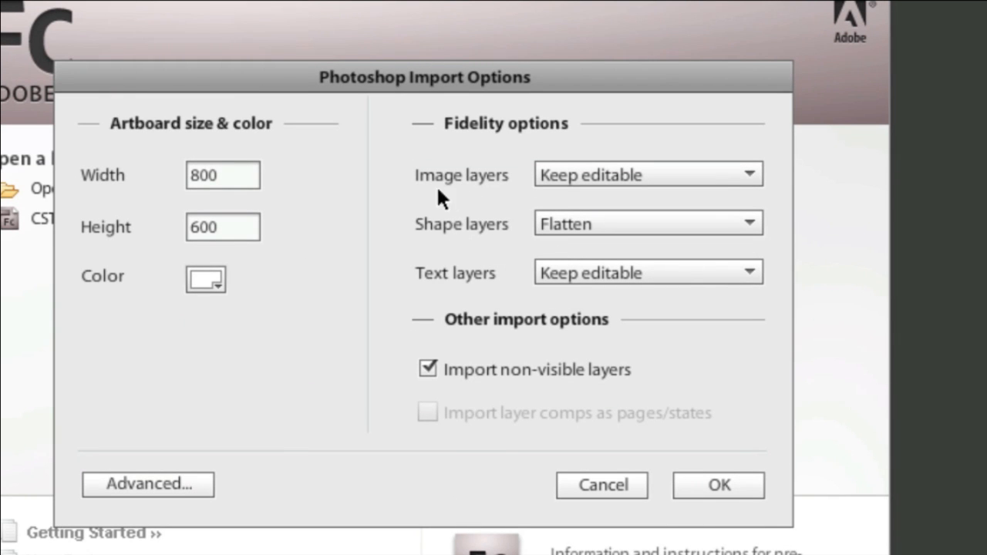
{"action": "mouse_move", "coordinate": [500, 240]}
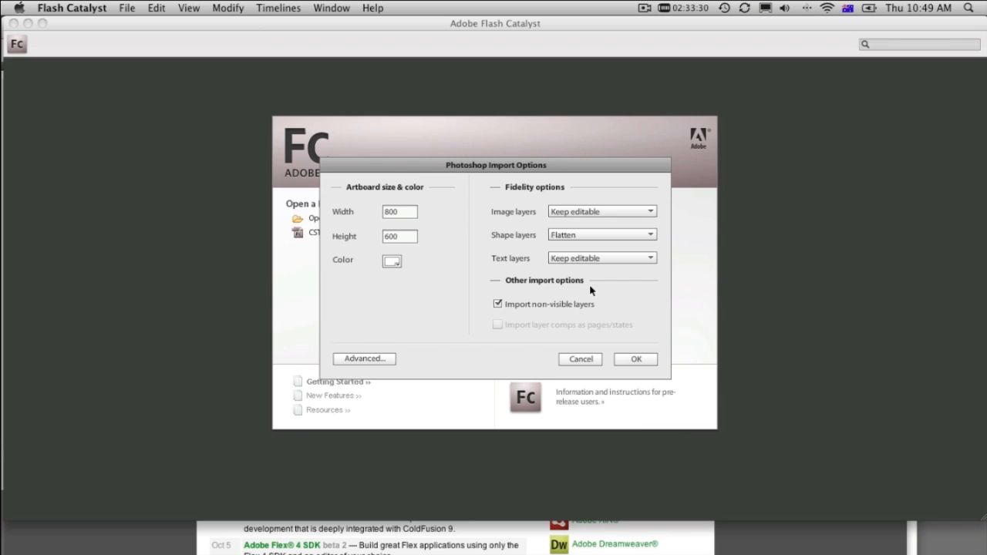
{"action": "left_click", "coordinate": [634, 359]}
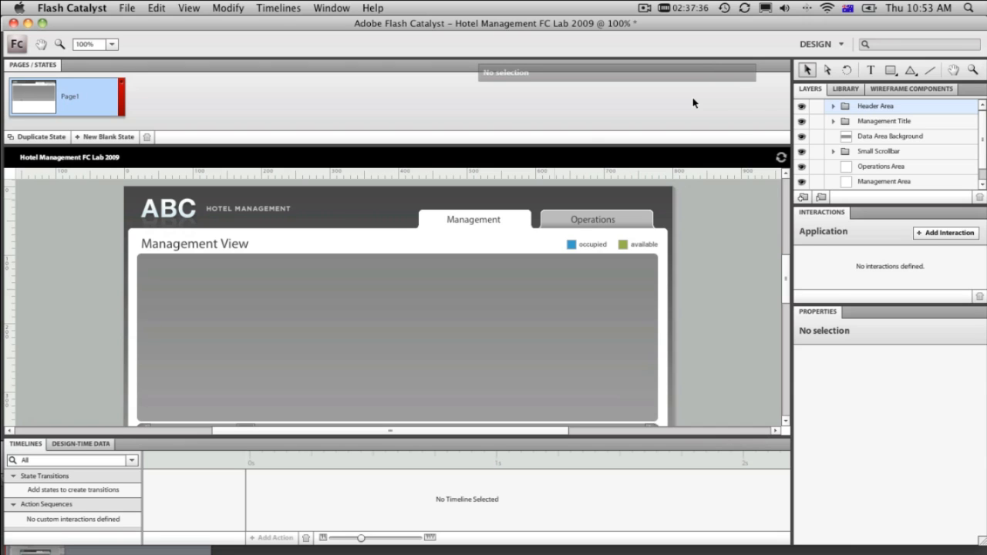
{"action": "mouse_move", "coordinate": [99, 108]}
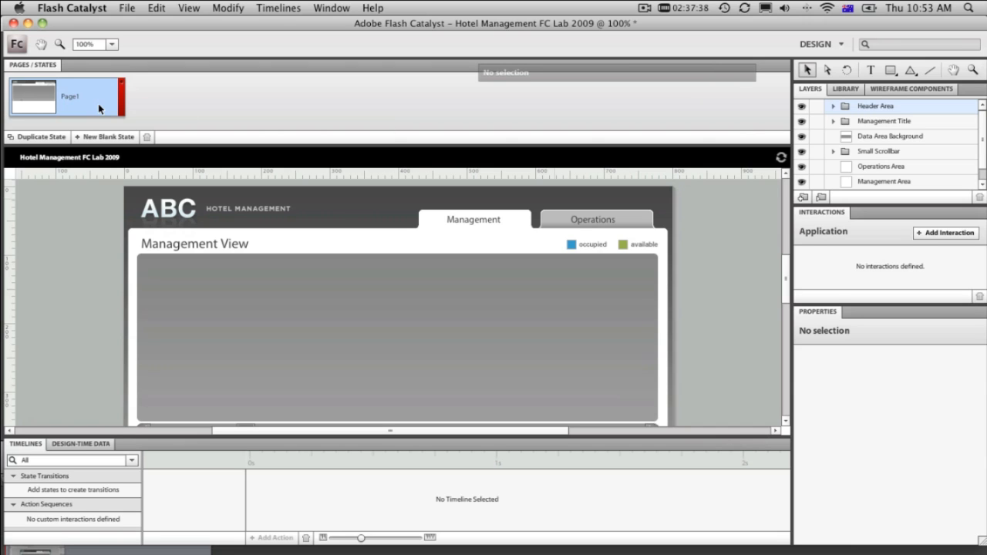
{"action": "mouse_move", "coordinate": [98, 108]}
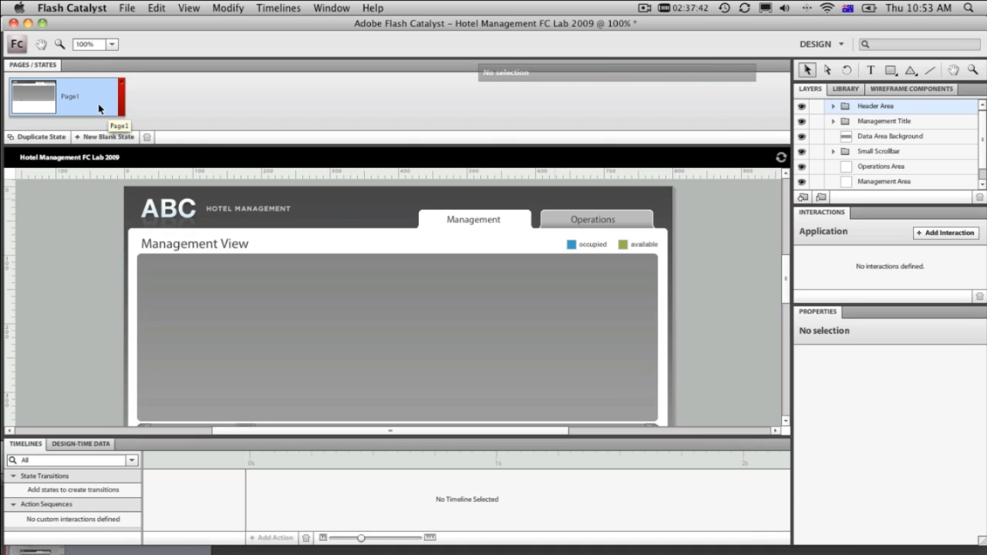
{"action": "mouse_move", "coordinate": [759, 95]}
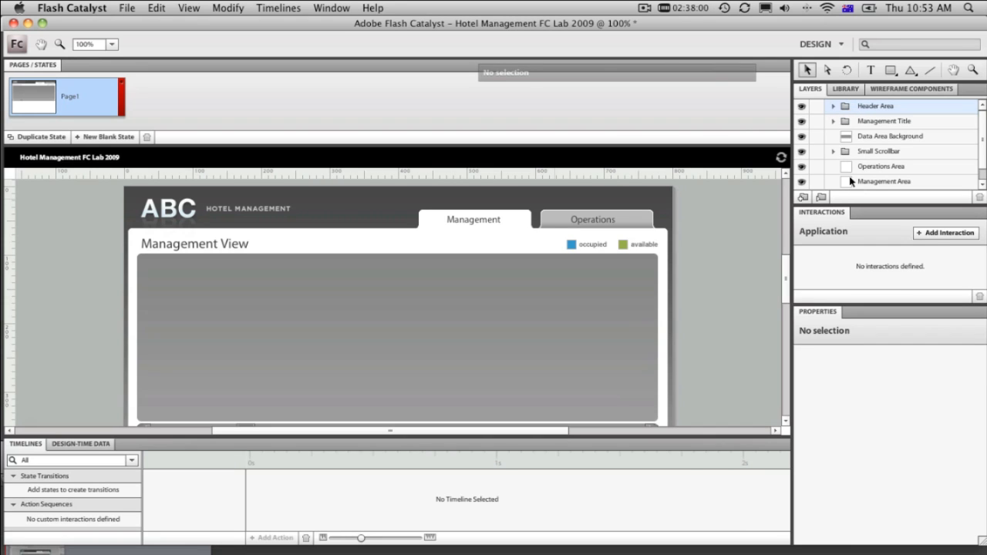
{"action": "mouse_move", "coordinate": [886, 174]}
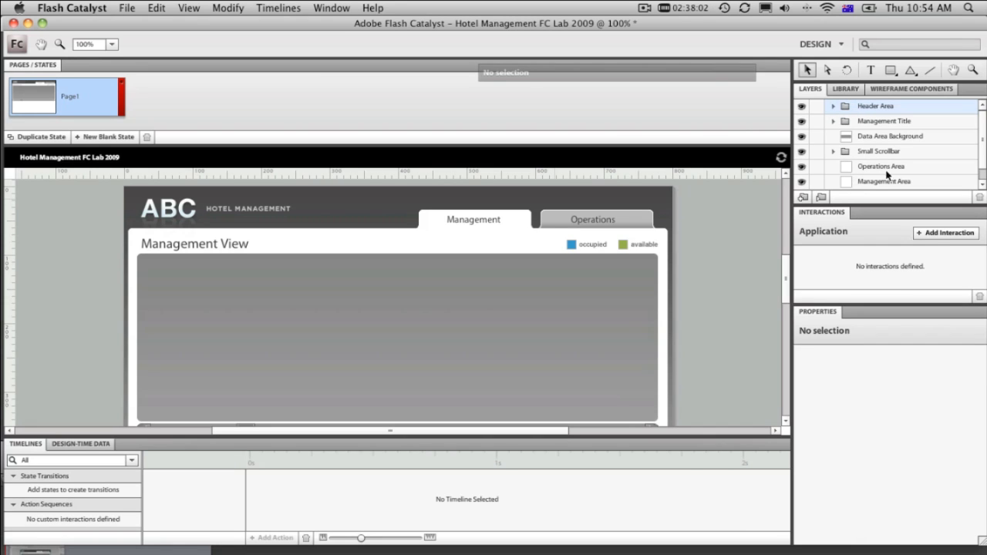
{"action": "mouse_move", "coordinate": [220, 195]}
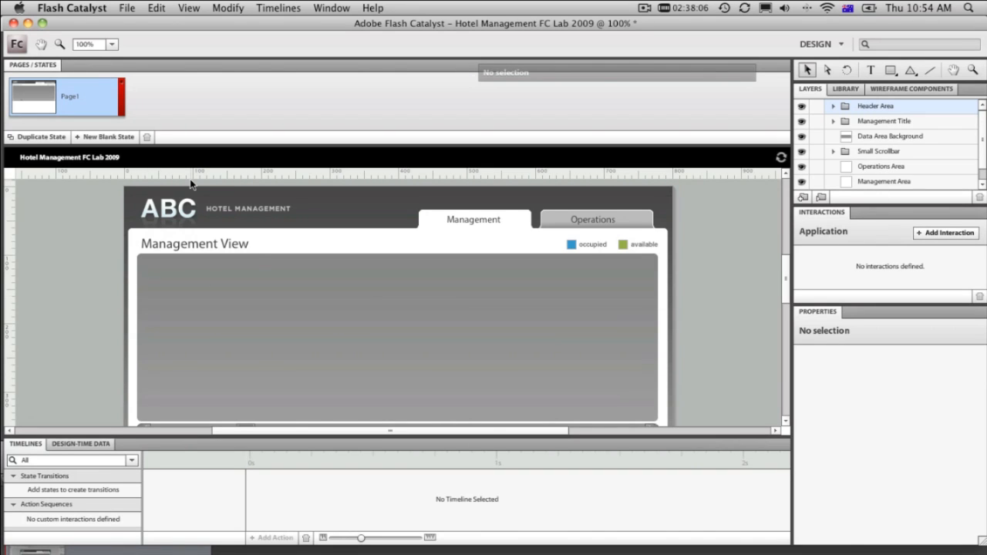
{"action": "mouse_move", "coordinate": [351, 164]}
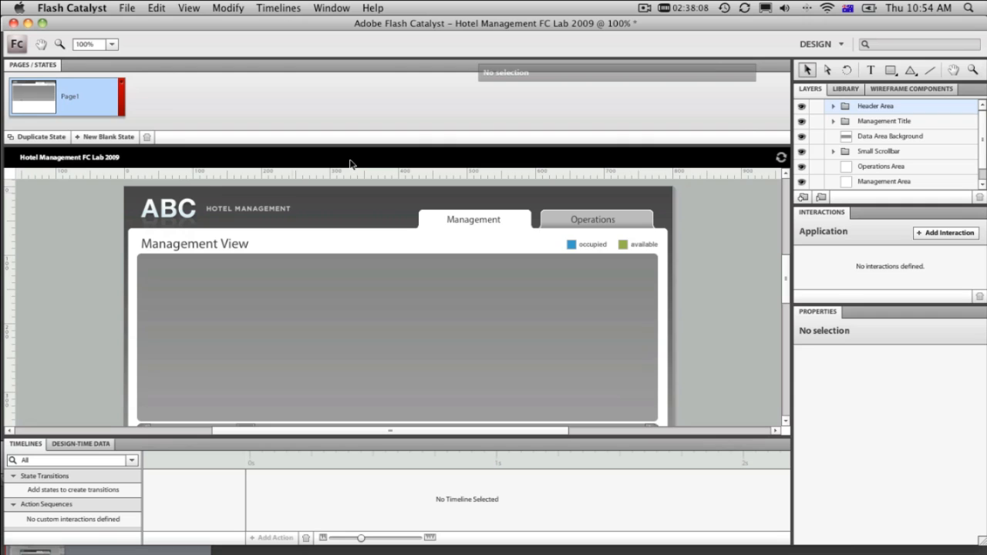
{"action": "mouse_move", "coordinate": [687, 32]}
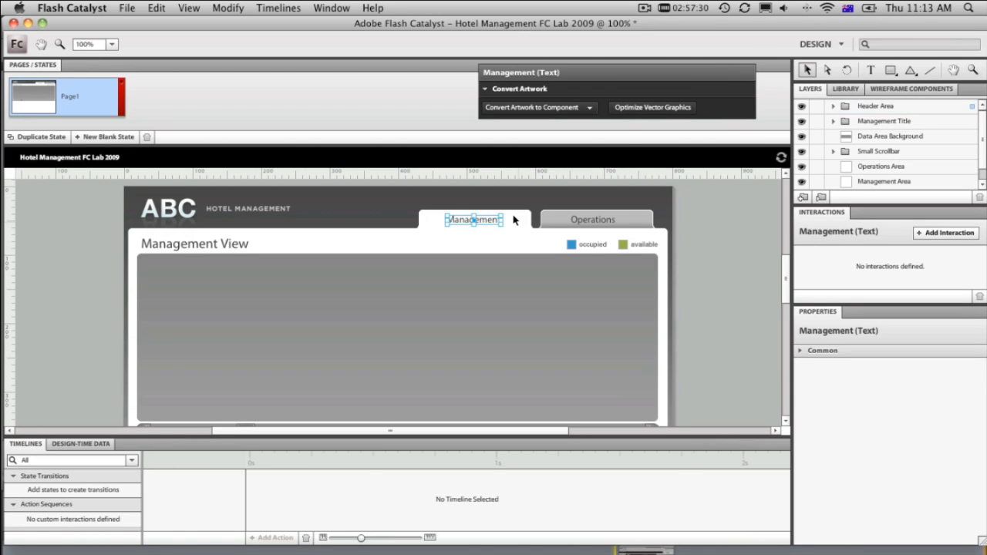
{"action": "mouse_move", "coordinate": [505, 226]}
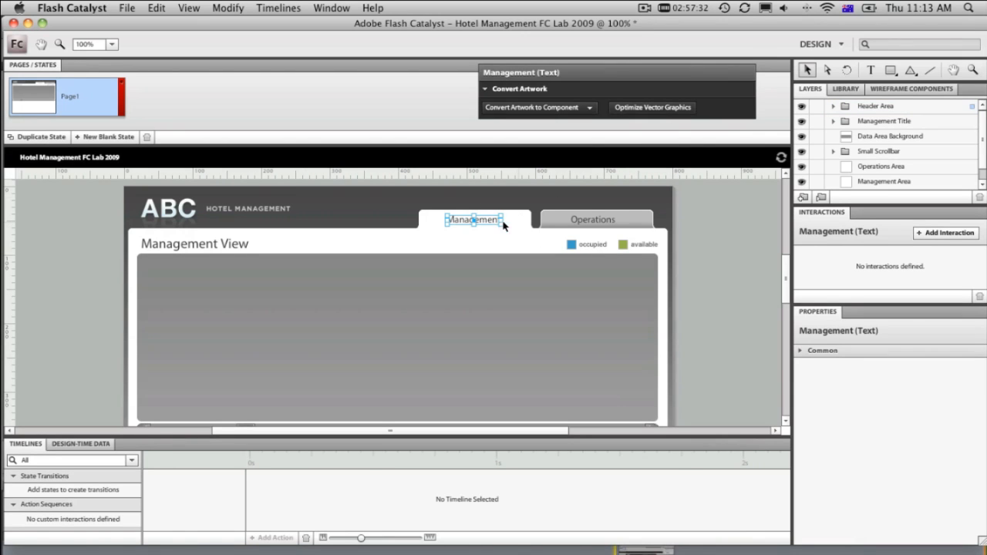
- Select the Management tab's four items via Header Area > Tabs in Layers
{"action": "left_click", "coordinate": [472, 220]}
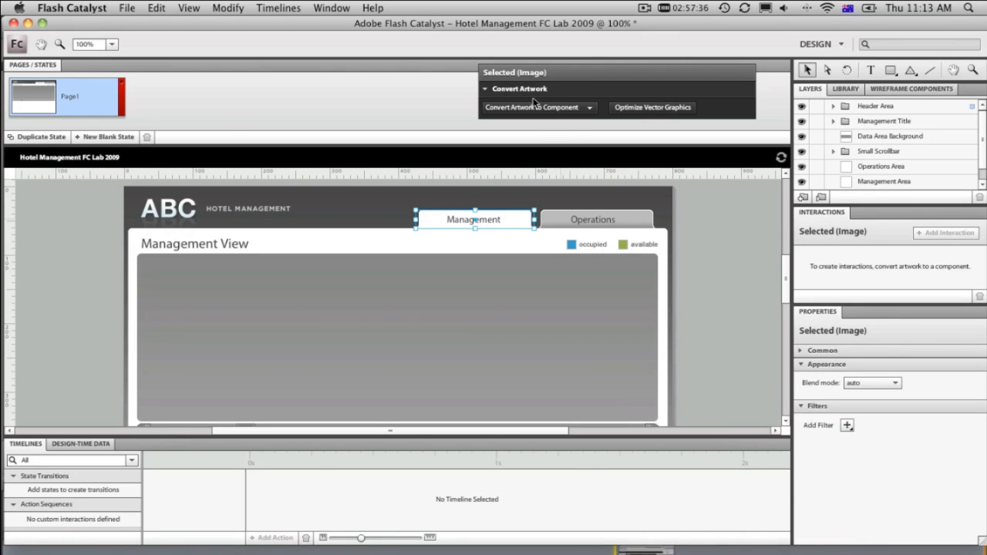
{"action": "mouse_move", "coordinate": [583, 102]}
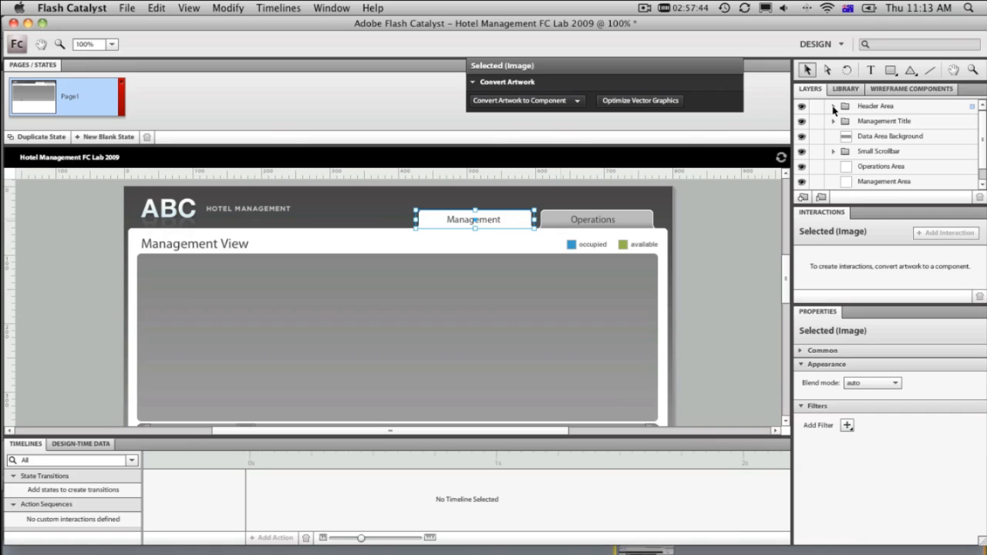
{"action": "left_click", "coordinate": [846, 121]}
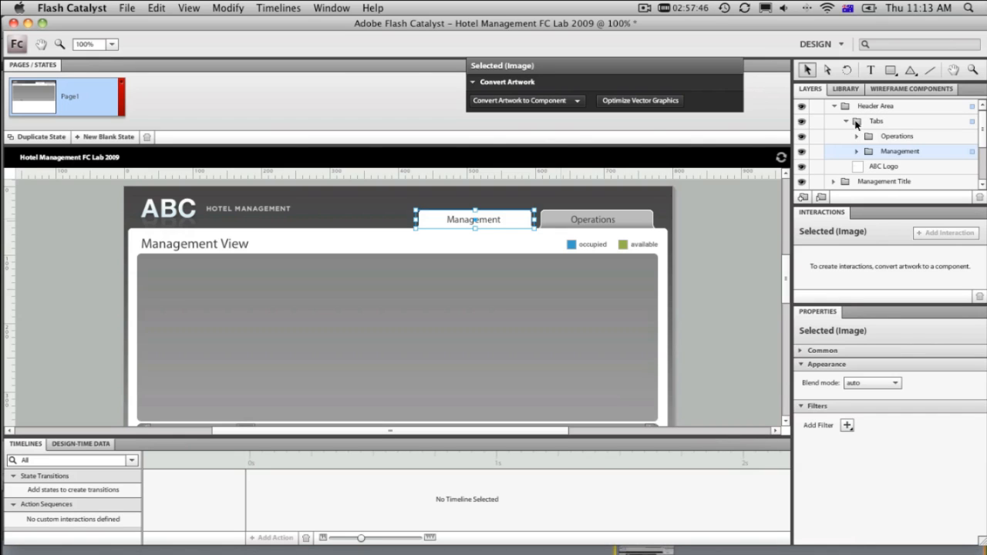
{"action": "mouse_move", "coordinate": [875, 155]}
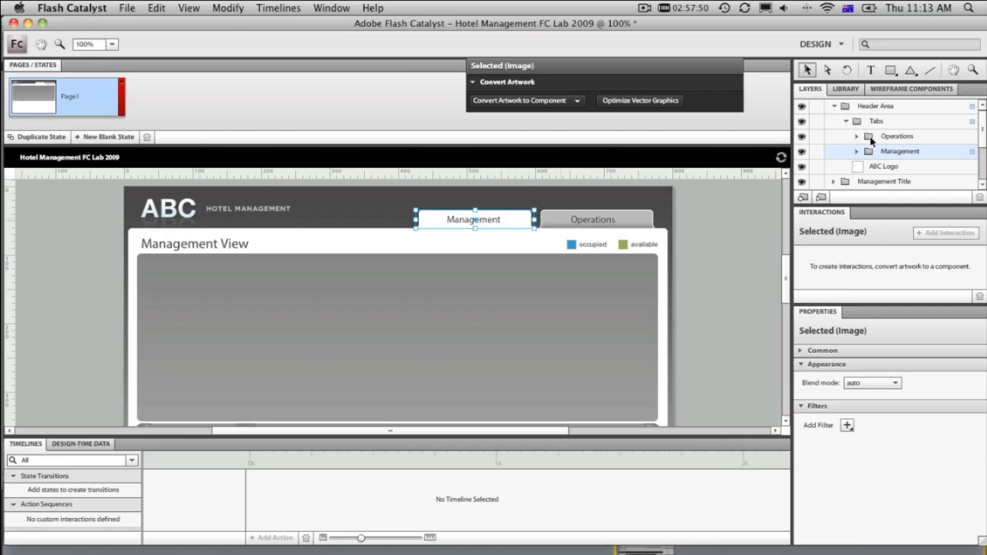
{"action": "left_click", "coordinate": [596, 219]}
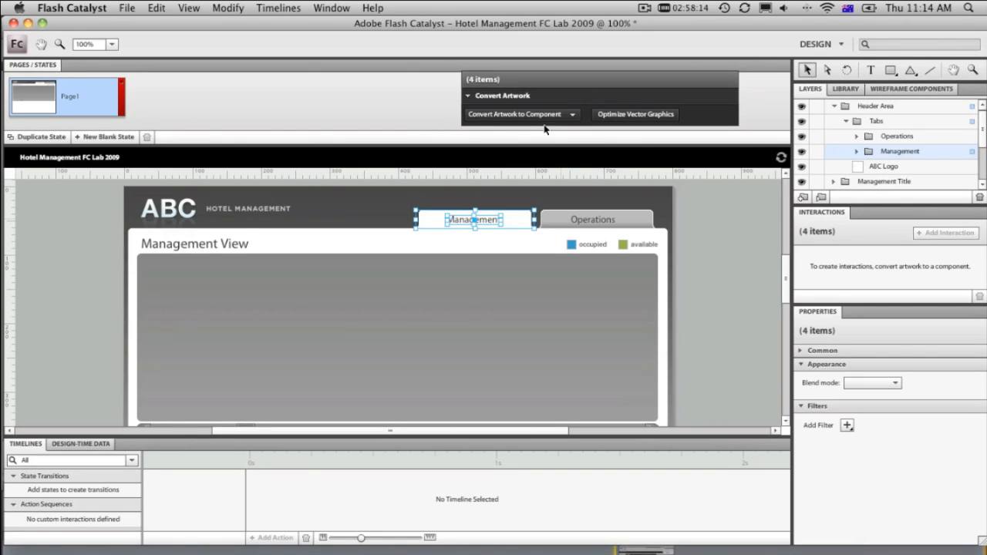
{"action": "mouse_move", "coordinate": [506, 211]}
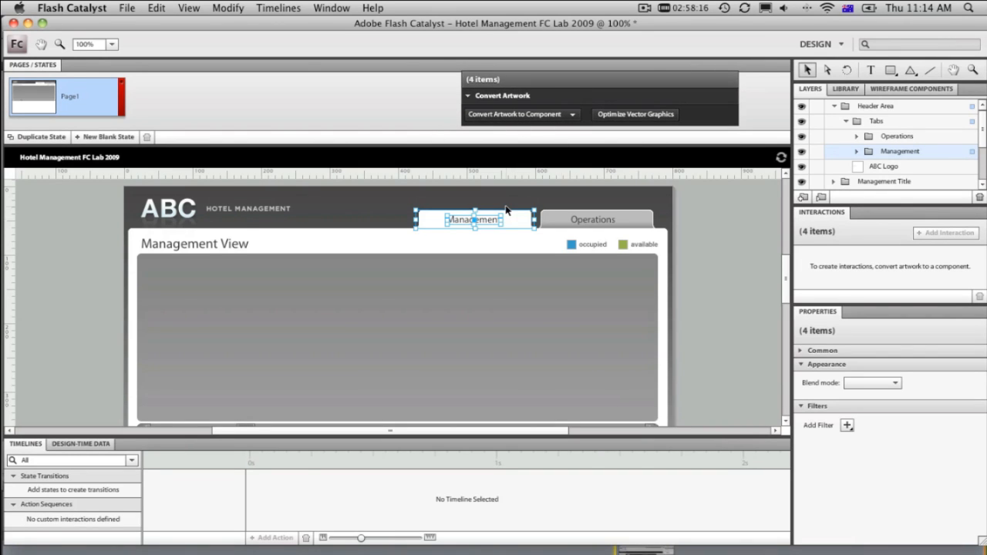
- Convert the Management tab artwork into a Toggle Button component
{"action": "left_click", "coordinate": [572, 114]}
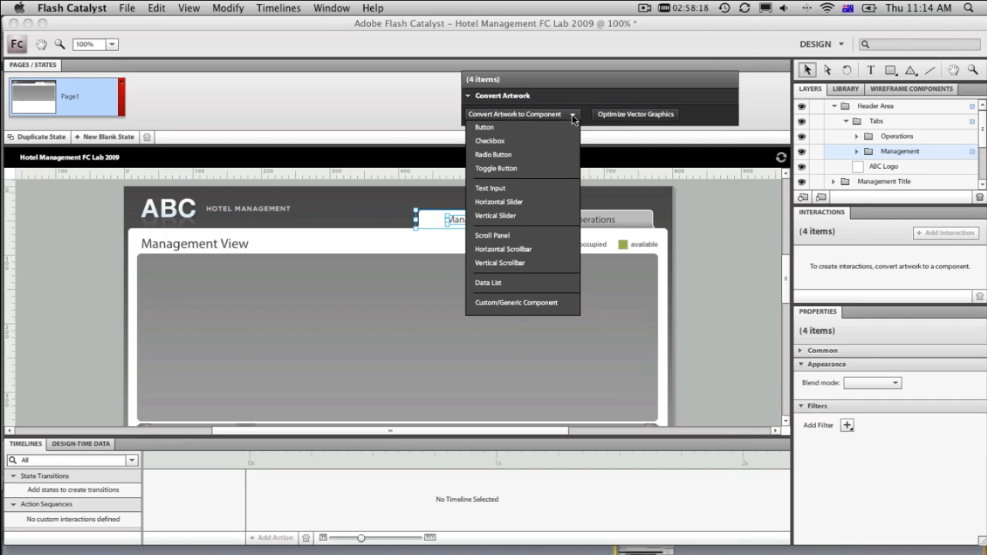
{"action": "mouse_move", "coordinate": [551, 236]}
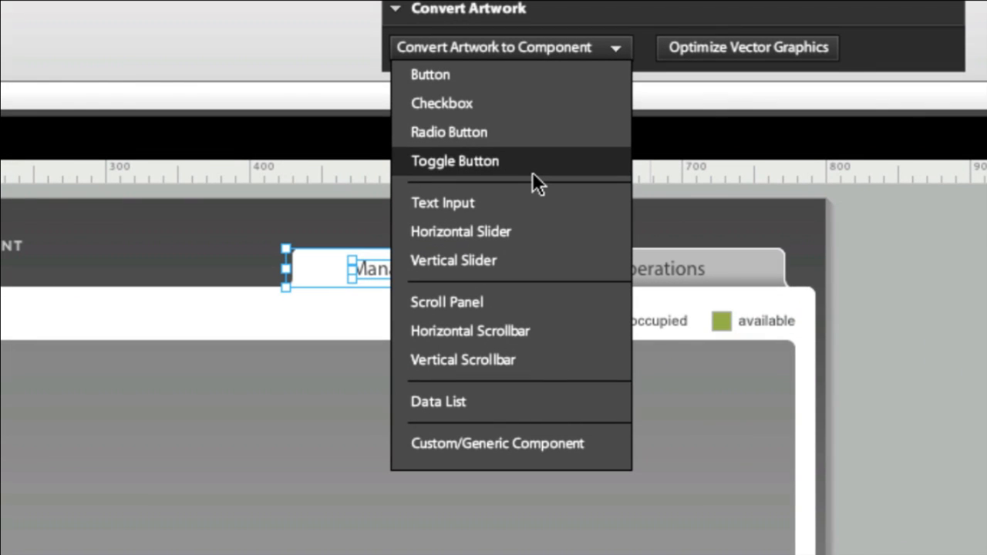
{"action": "left_click", "coordinate": [455, 160]}
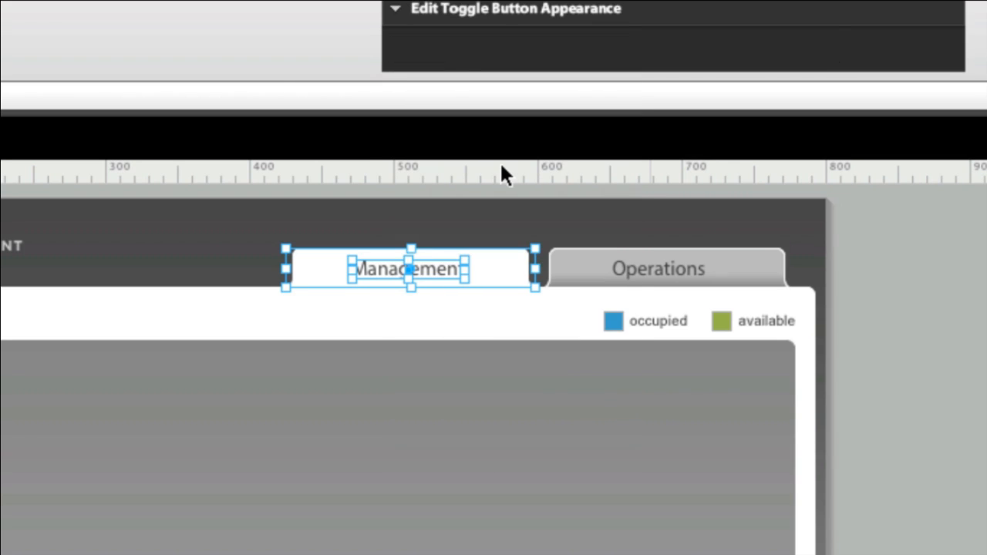
{"action": "left_click", "coordinate": [428, 47]}
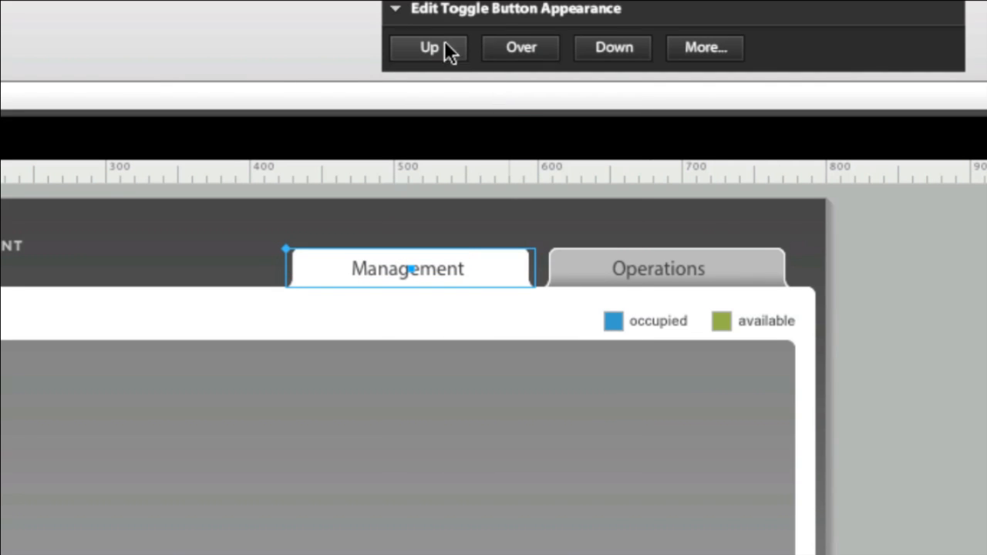
{"action": "mouse_move", "coordinate": [447, 174]}
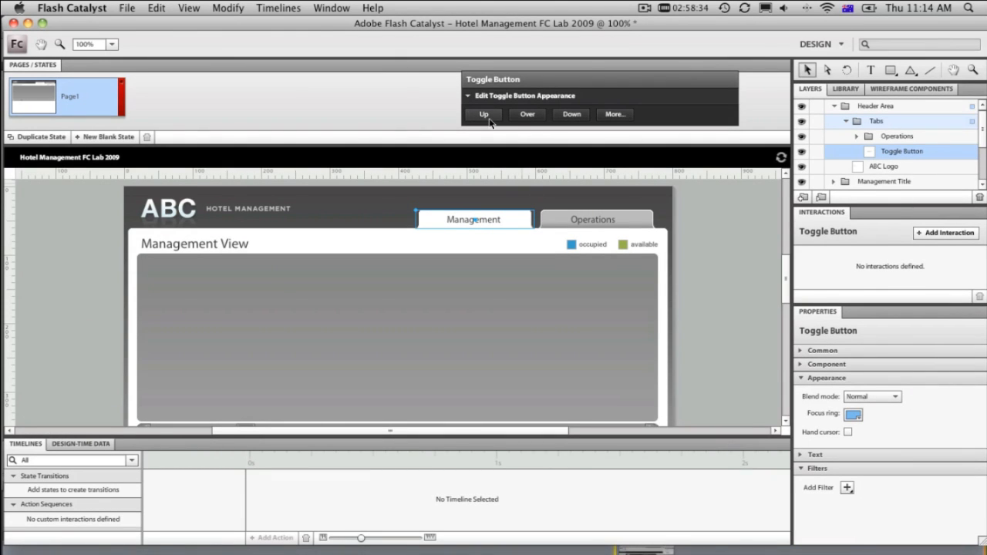
{"action": "mouse_move", "coordinate": [527, 114]}
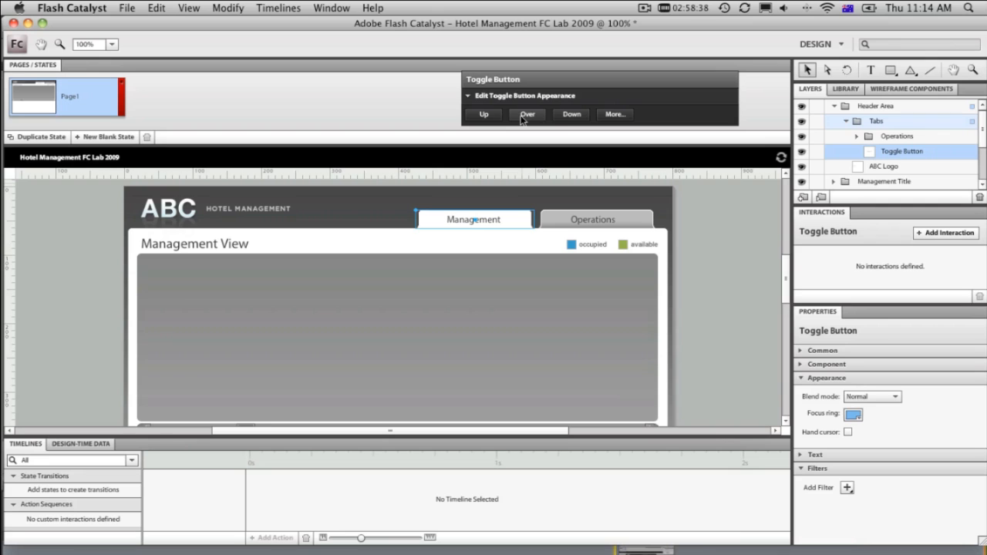
{"action": "mouse_move", "coordinate": [509, 222]}
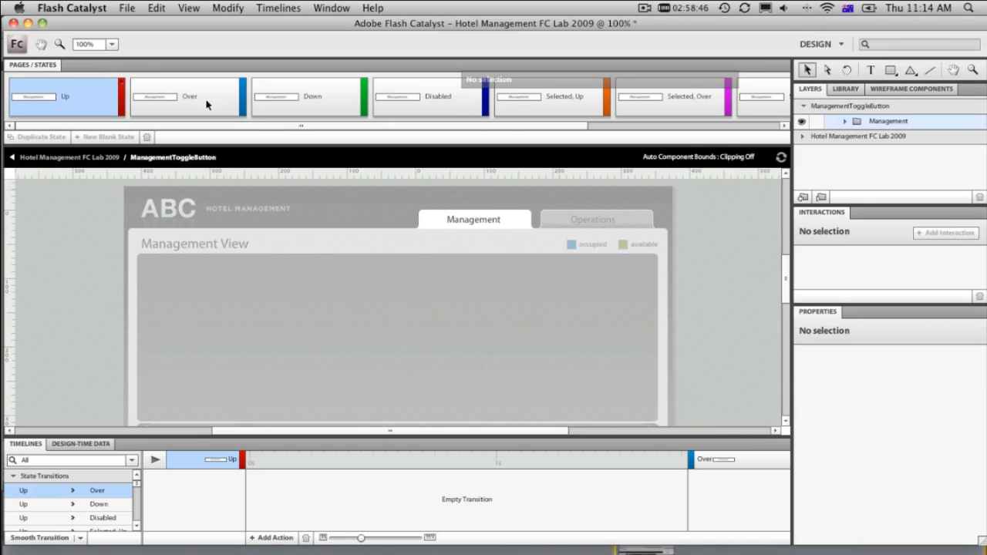
{"action": "mouse_move", "coordinate": [657, 101]}
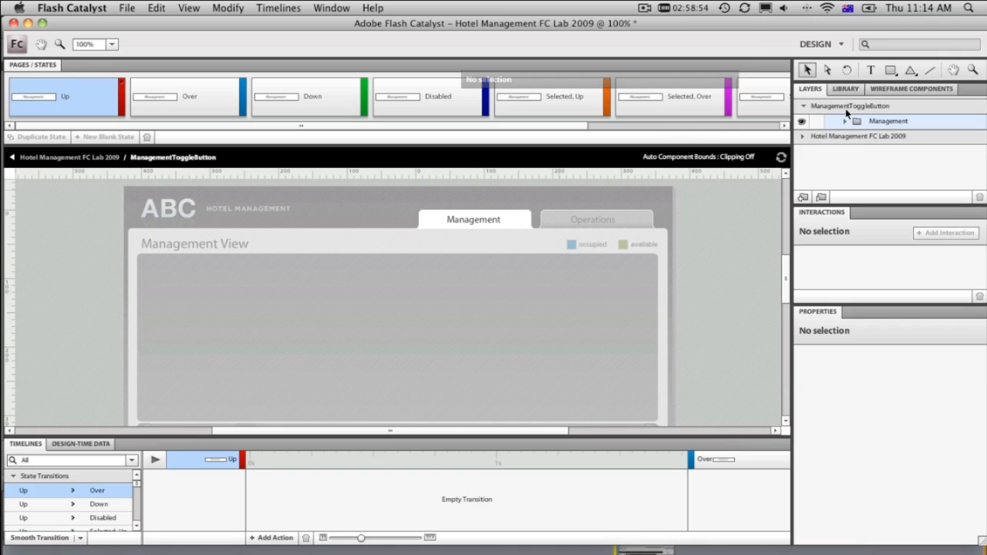
- Expand the Management folder to show Selected, UP copy and OVER copy layers
{"action": "left_click", "coordinate": [845, 120]}
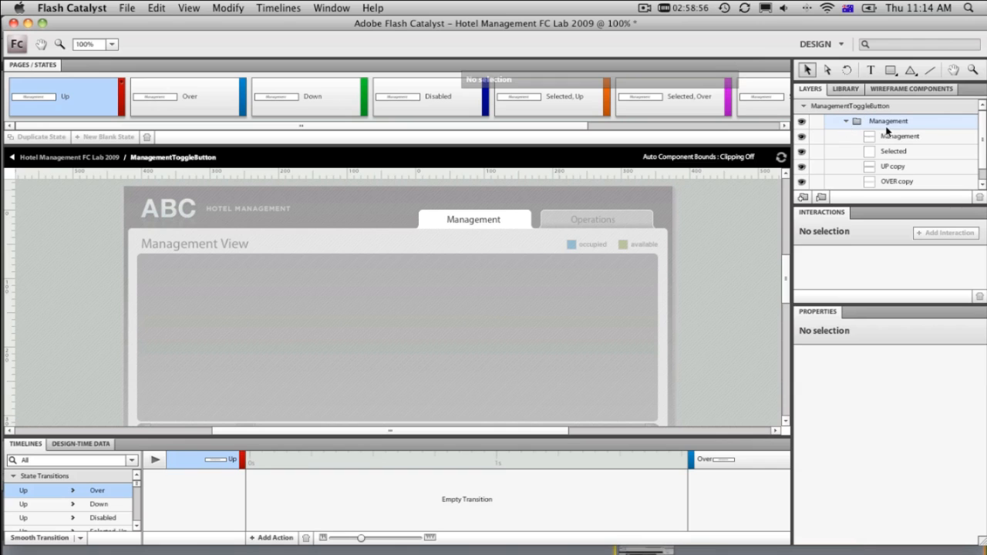
{"action": "mouse_move", "coordinate": [885, 205]}
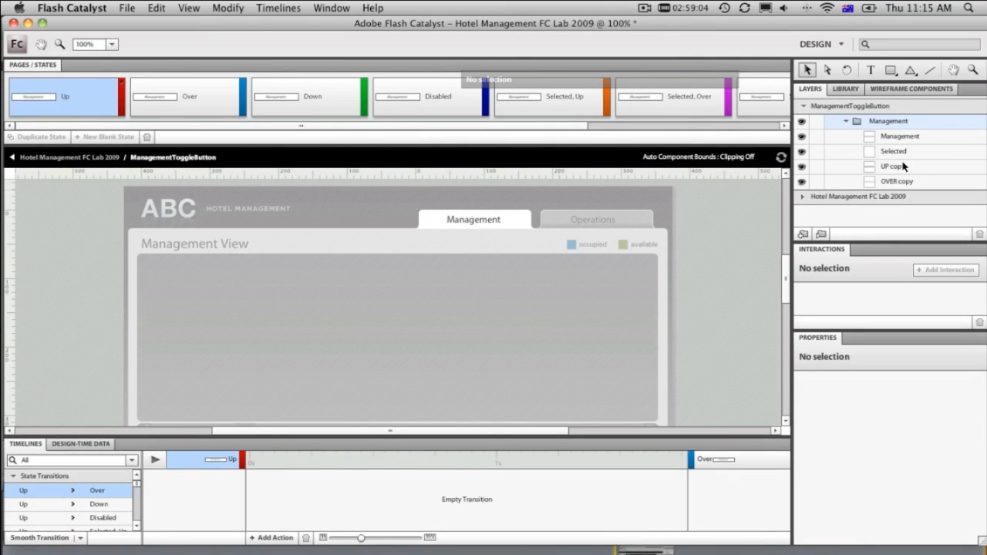
- Set Selected and UP copy layer visibility in Over, Down and Selected Up/Over/Down states
{"action": "left_click", "coordinate": [187, 96]}
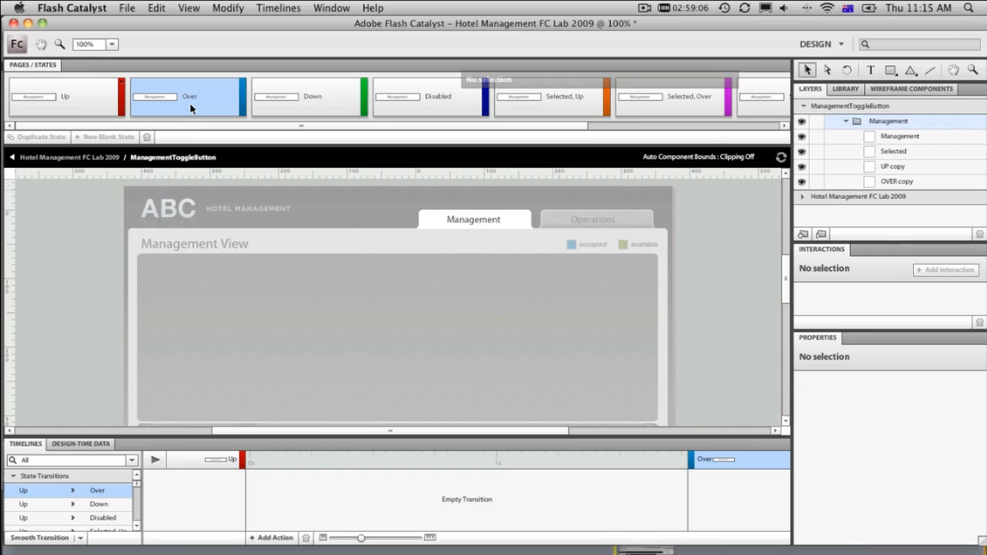
{"action": "mouse_move", "coordinate": [819, 165]}
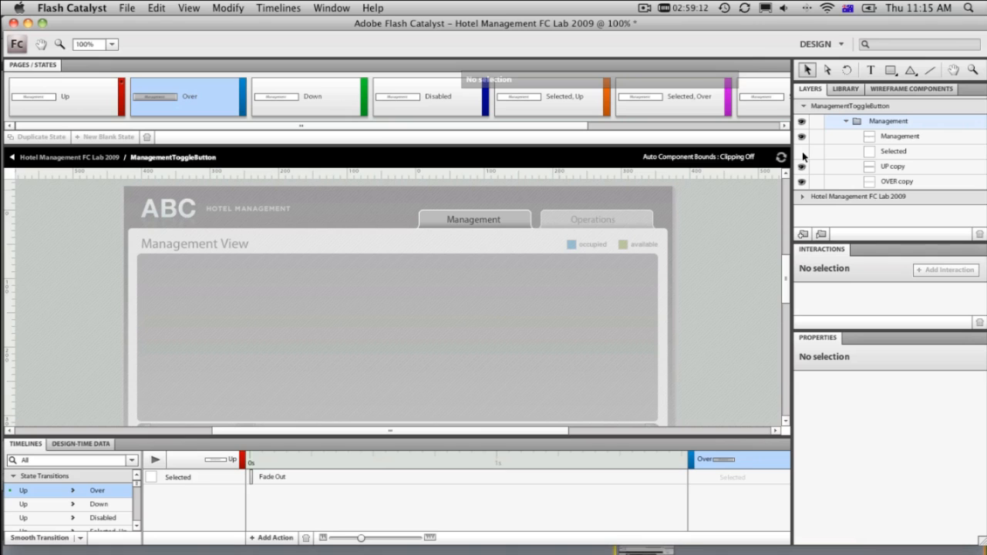
{"action": "mouse_move", "coordinate": [332, 93]}
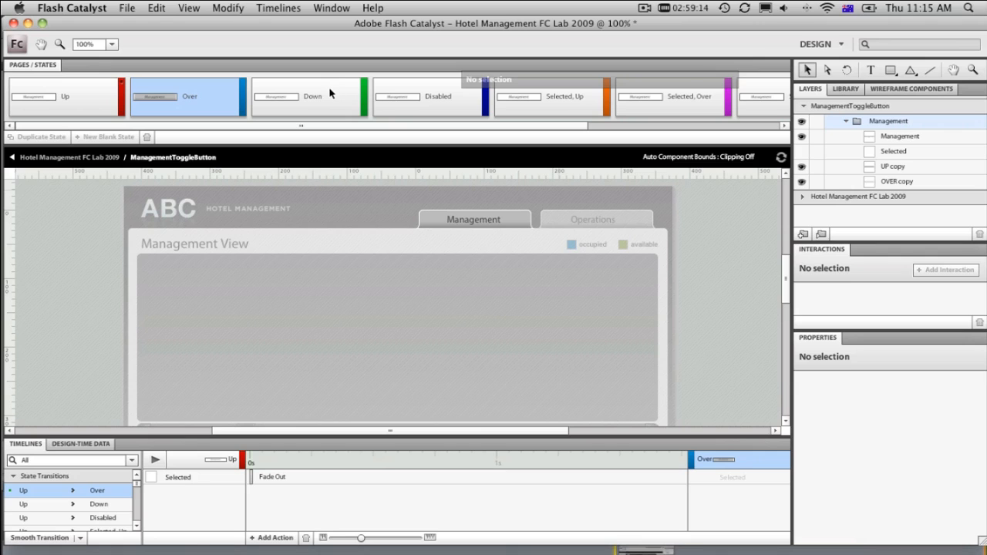
{"action": "left_click", "coordinate": [307, 96]}
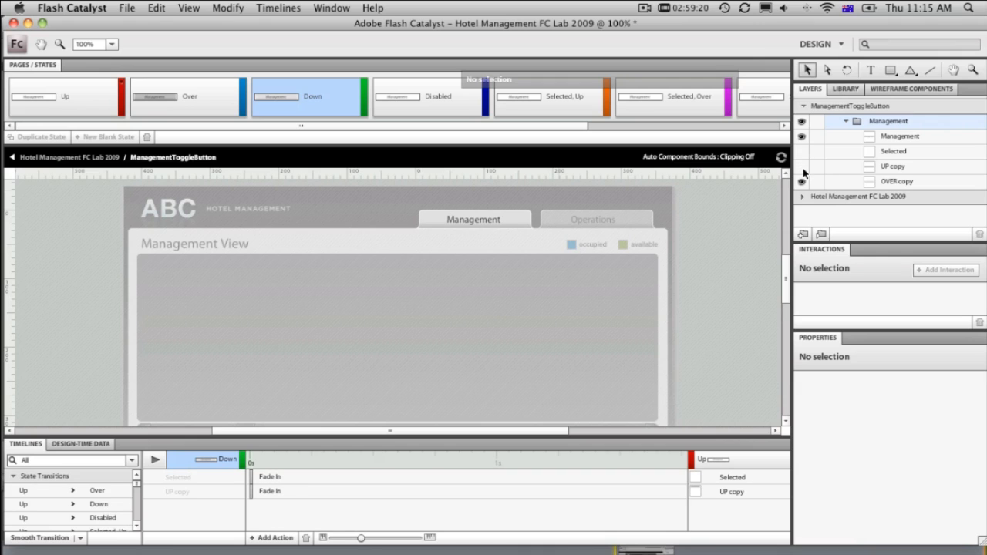
{"action": "mouse_move", "coordinate": [454, 122]}
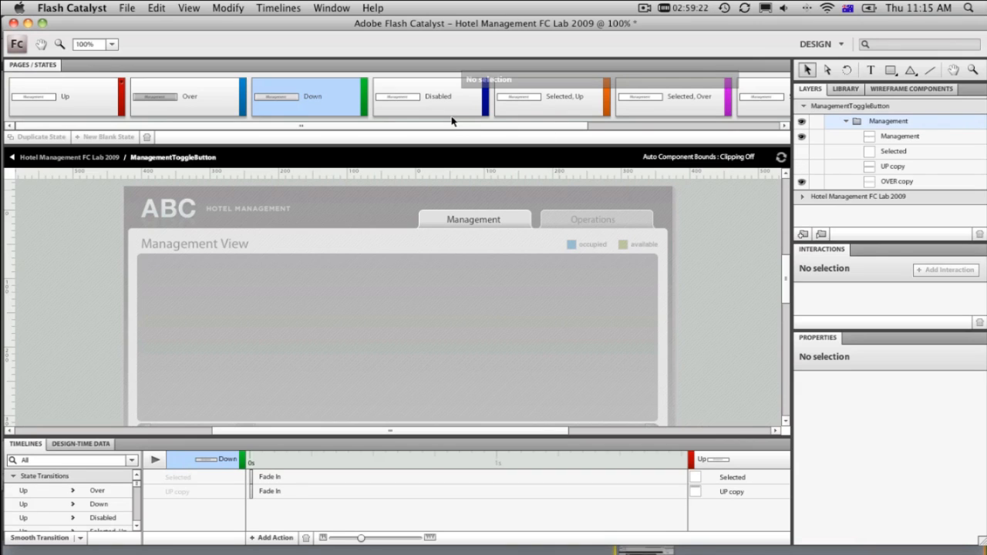
{"action": "mouse_move", "coordinate": [603, 122]}
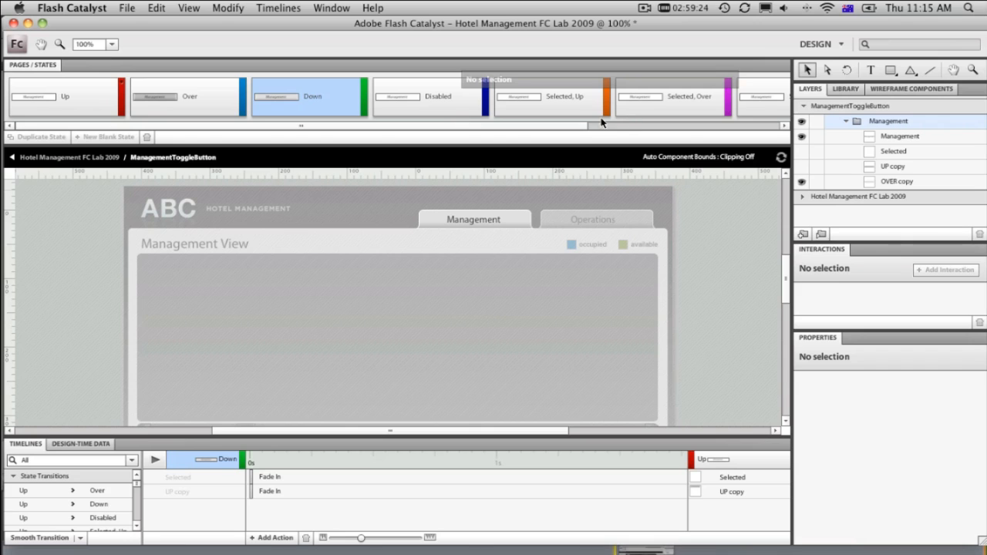
{"action": "left_click", "coordinate": [550, 97]}
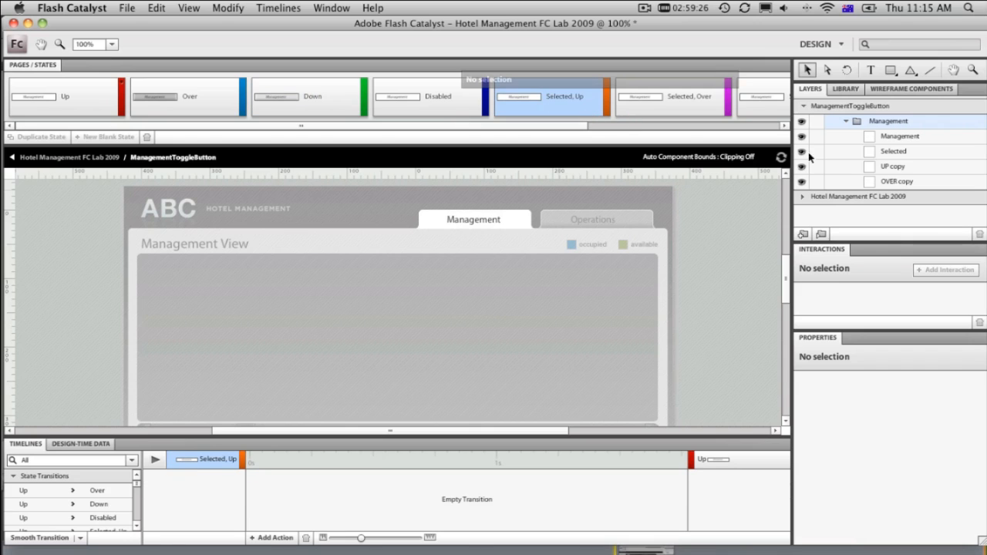
{"action": "mouse_move", "coordinate": [727, 103]}
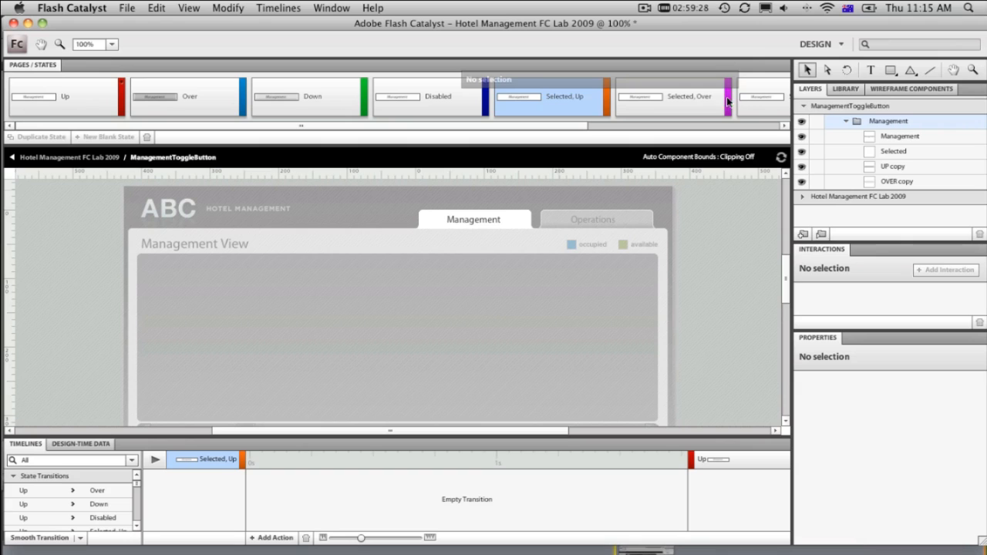
{"action": "left_click", "coordinate": [669, 96]}
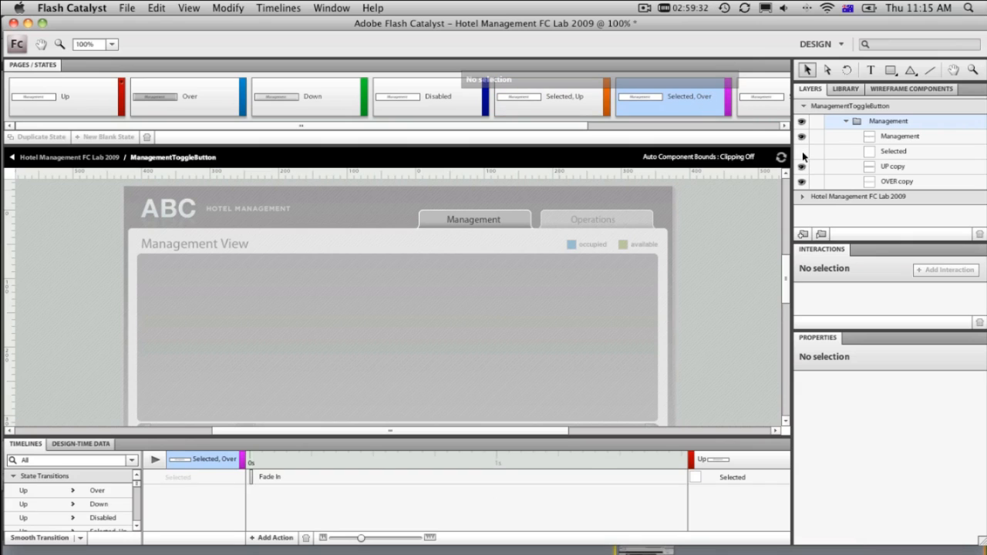
{"action": "left_click", "coordinate": [762, 97]}
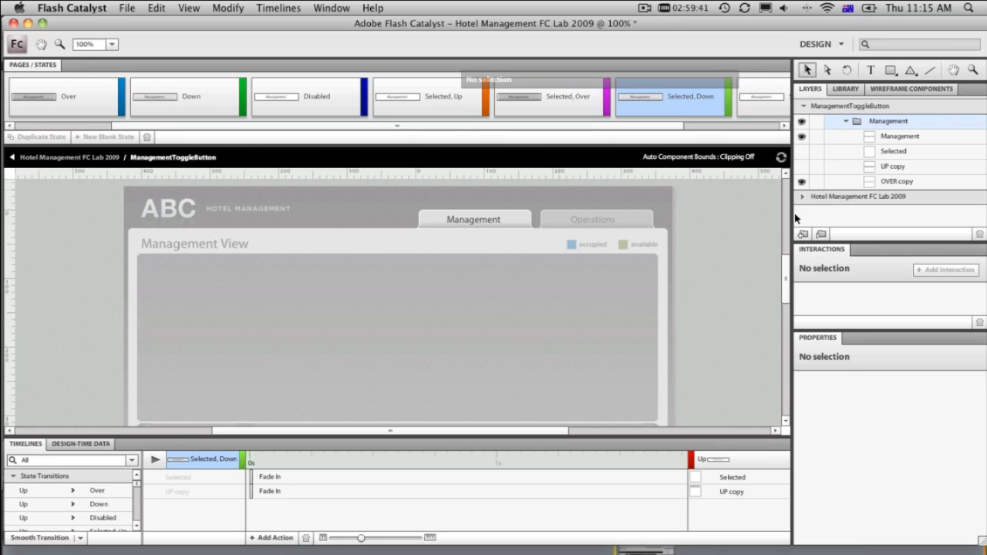
{"action": "mouse_move", "coordinate": [361, 254]}
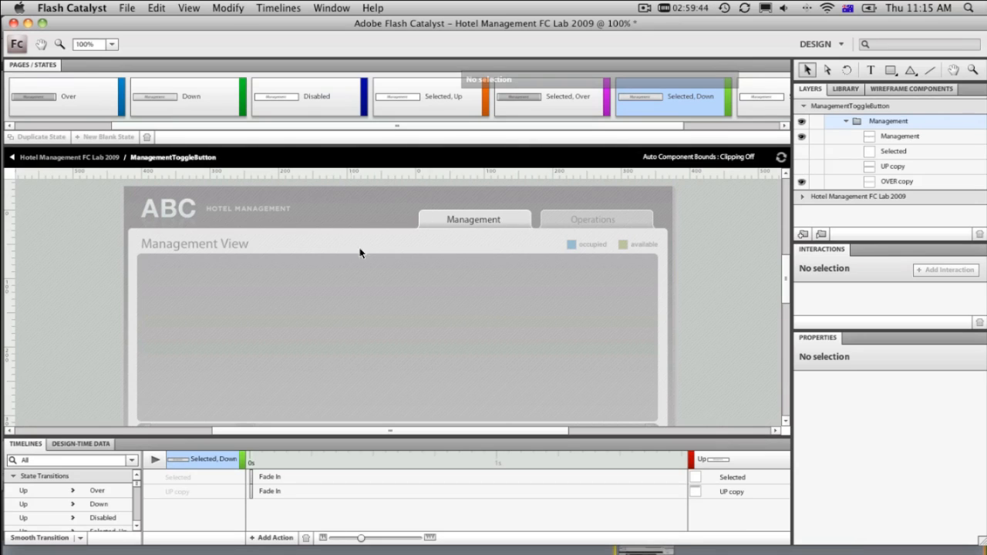
{"action": "mouse_move", "coordinate": [481, 219]}
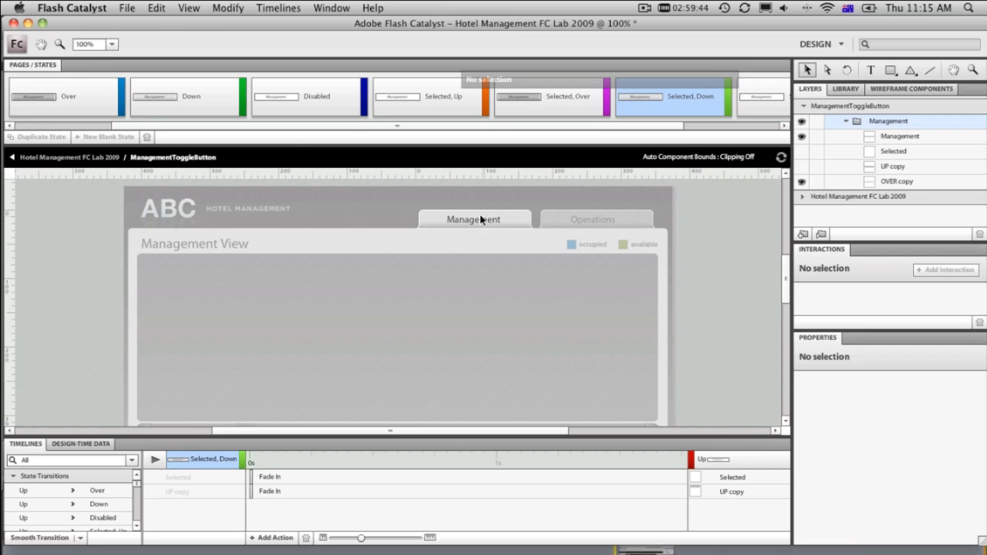
{"action": "mouse_move", "coordinate": [490, 226]}
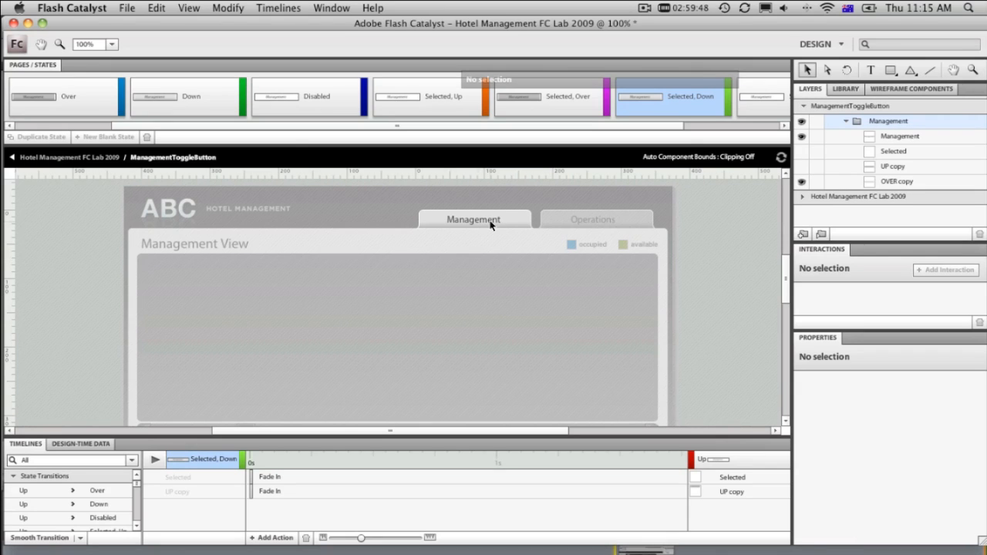
{"action": "mouse_move", "coordinate": [127, 192]}
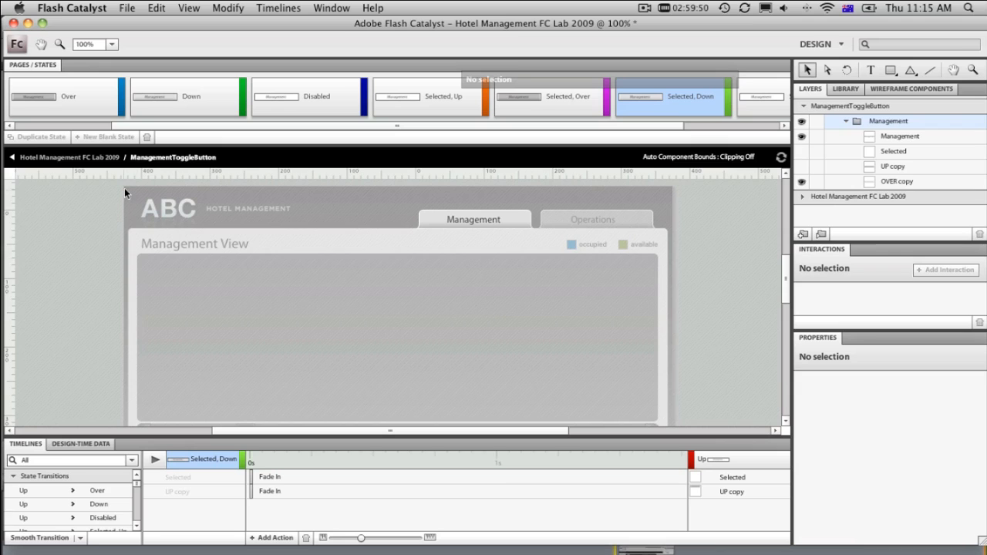
{"action": "mouse_move", "coordinate": [136, 282]}
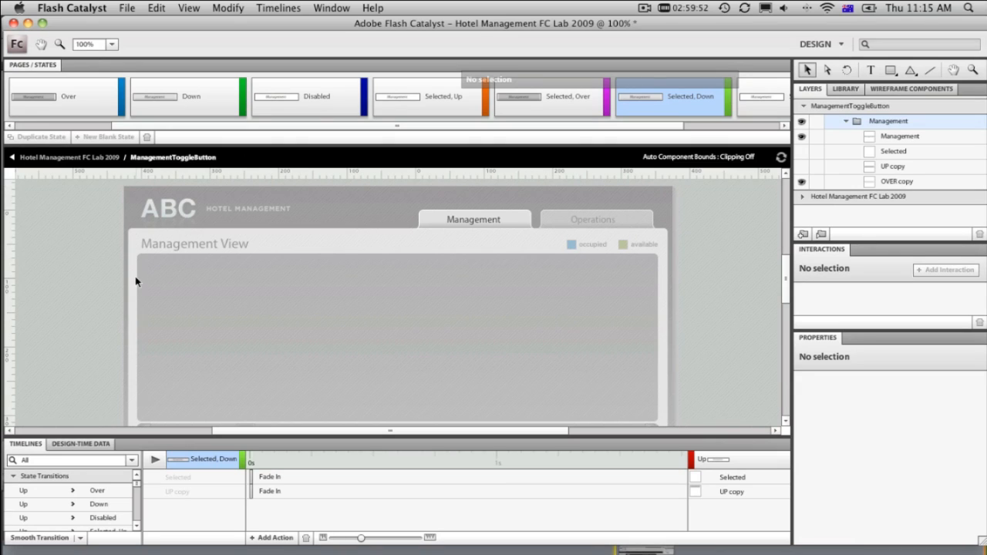
{"action": "mouse_move", "coordinate": [76, 265]}
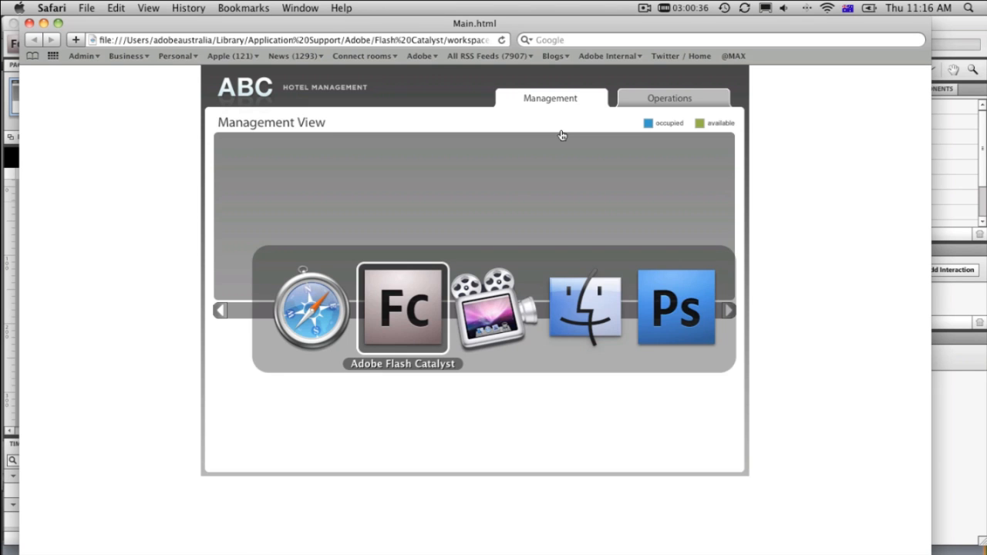
- Duplicate Page1 into Page2 and hide the Data Area Background on Page1
{"action": "left_click", "coordinate": [401, 308]}
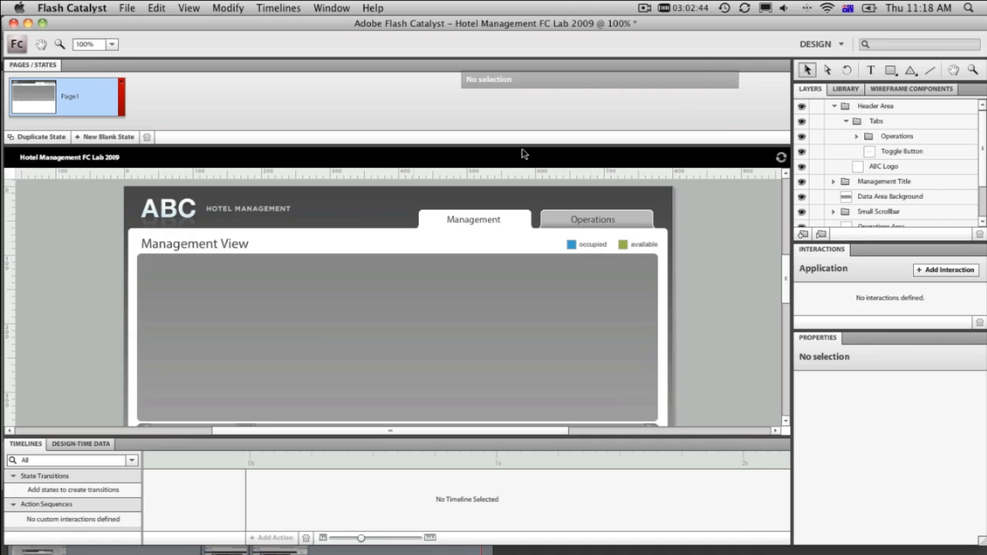
{"action": "mouse_move", "coordinate": [502, 168]}
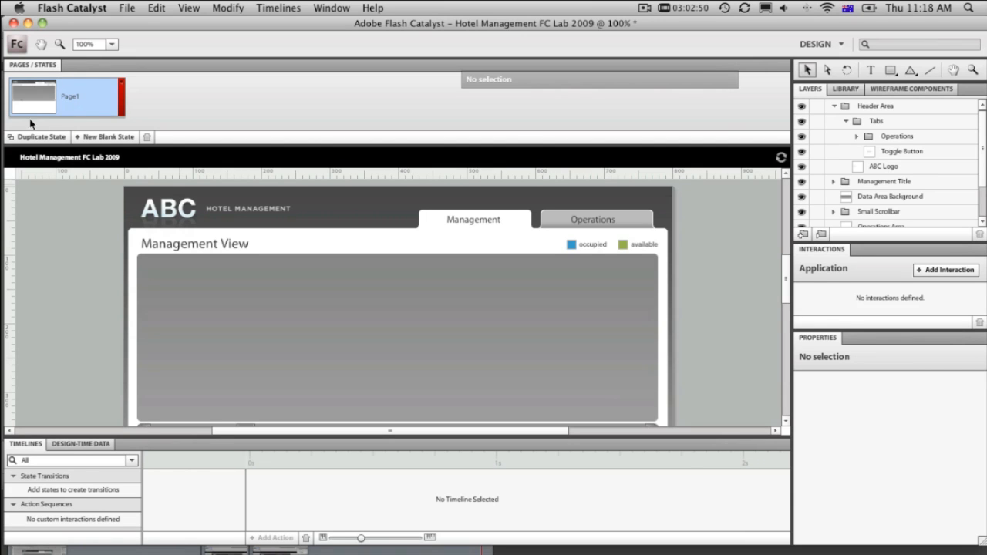
{"action": "left_click", "coordinate": [40, 136]}
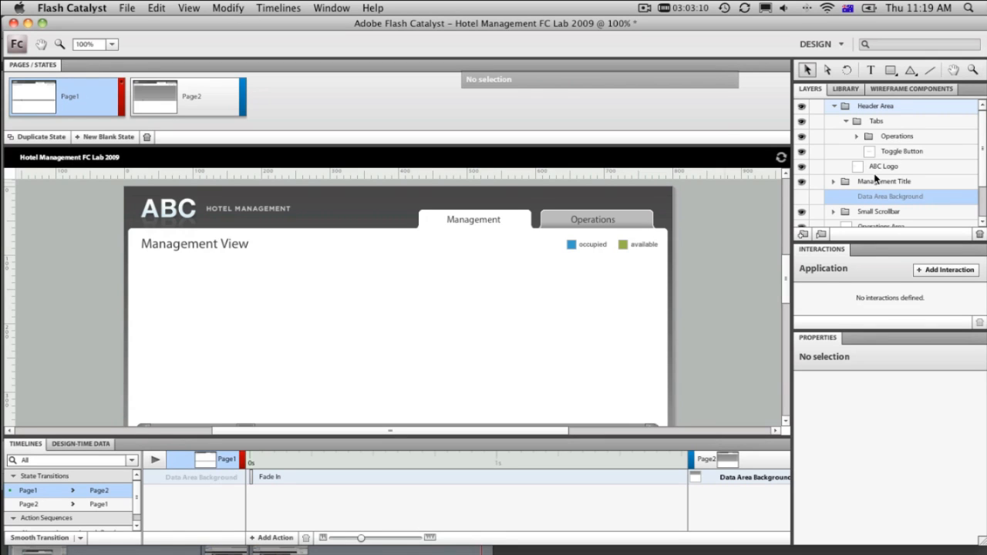
{"action": "mouse_move", "coordinate": [239, 126]}
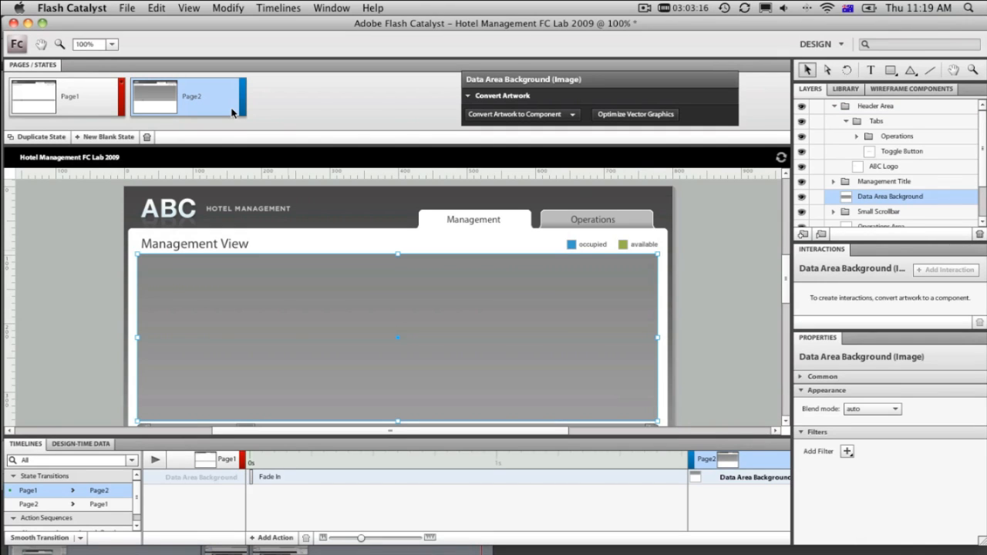
{"action": "left_click", "coordinate": [33, 96]}
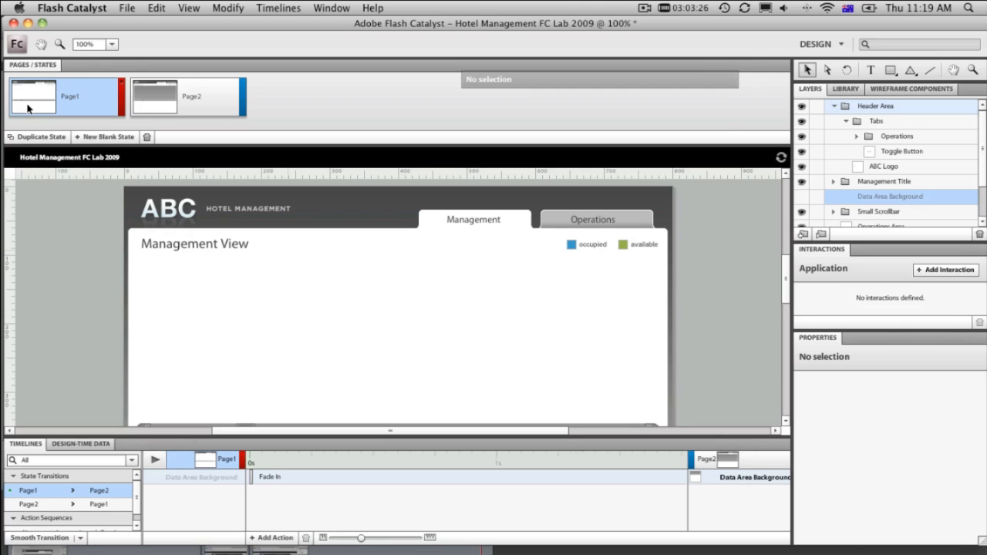
{"action": "mouse_move", "coordinate": [450, 222]}
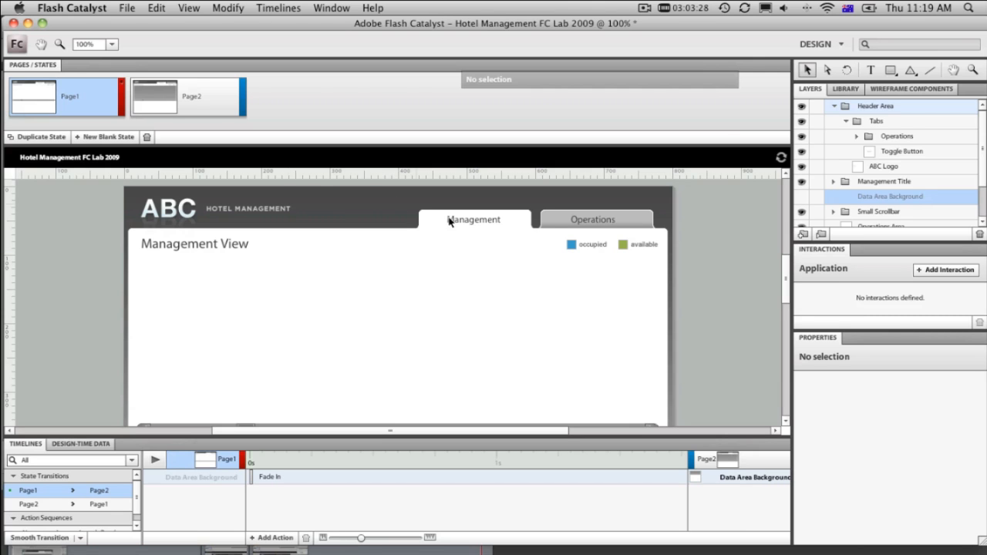
- Give the Management toggle button an On Click interaction playing the transition to Page2
{"action": "left_click", "coordinate": [473, 219]}
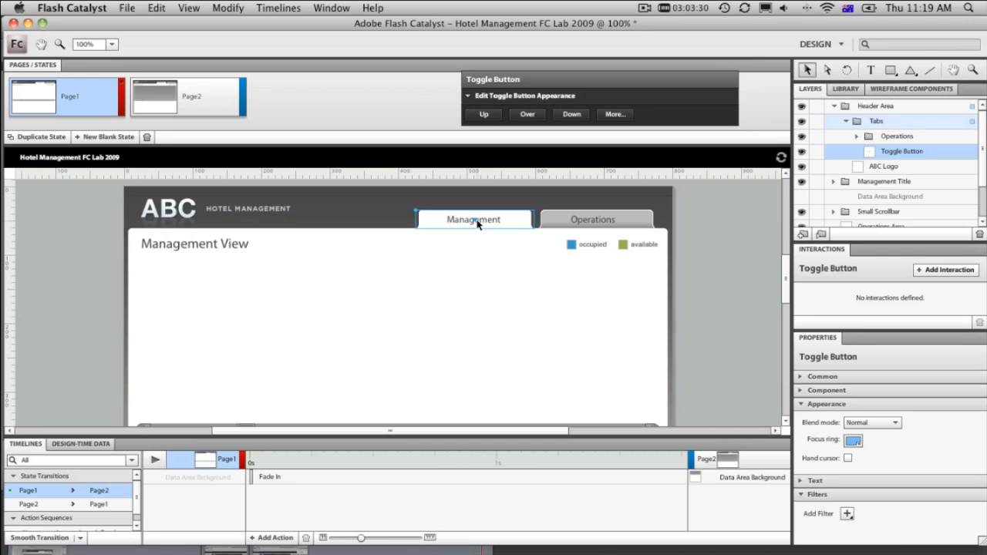
{"action": "mouse_move", "coordinate": [486, 225]}
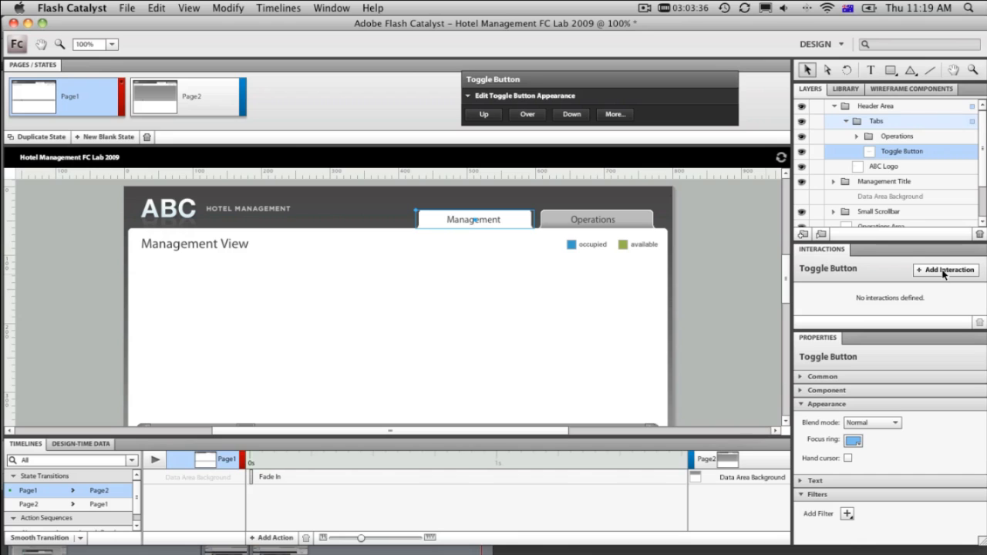
{"action": "left_click", "coordinate": [945, 270]}
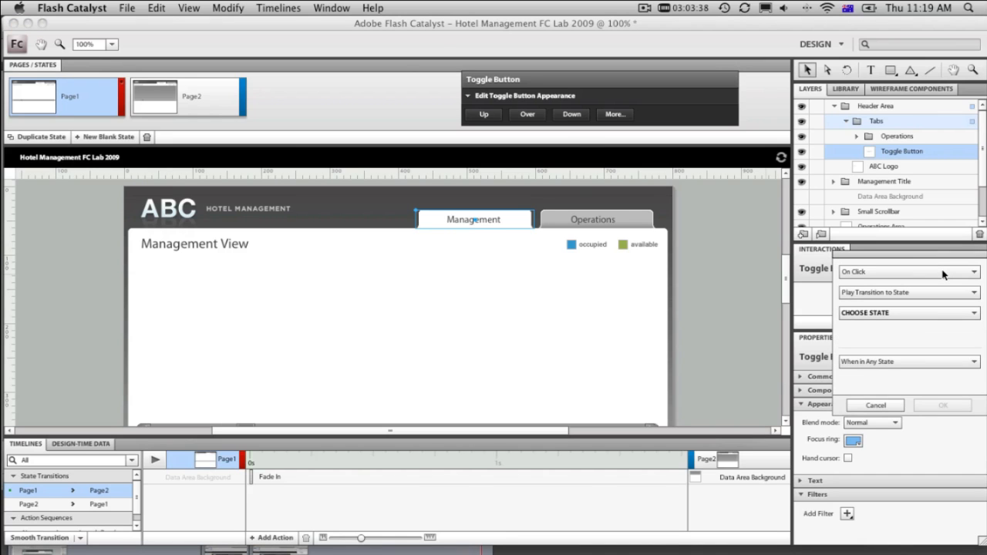
{"action": "mouse_move", "coordinate": [942, 292]}
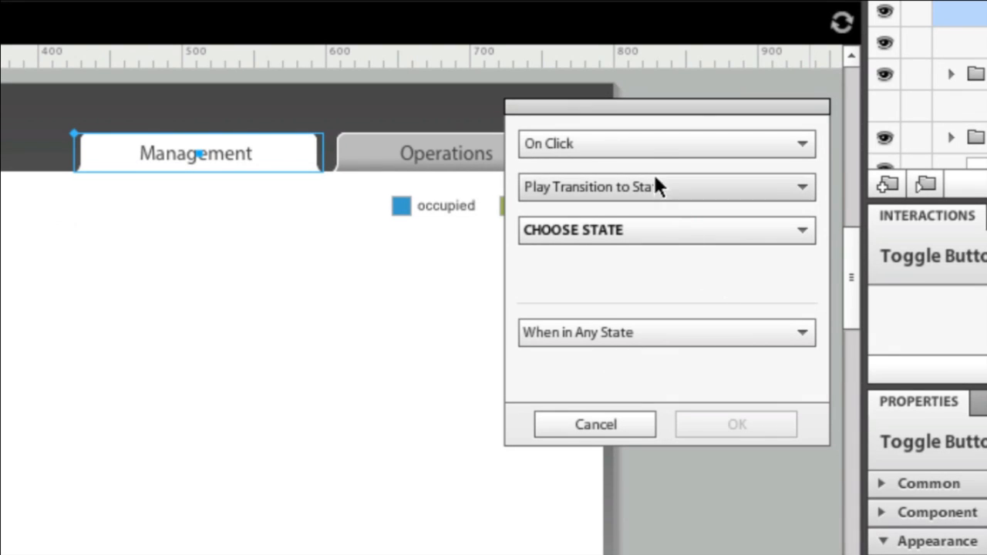
{"action": "left_click", "coordinate": [666, 187]}
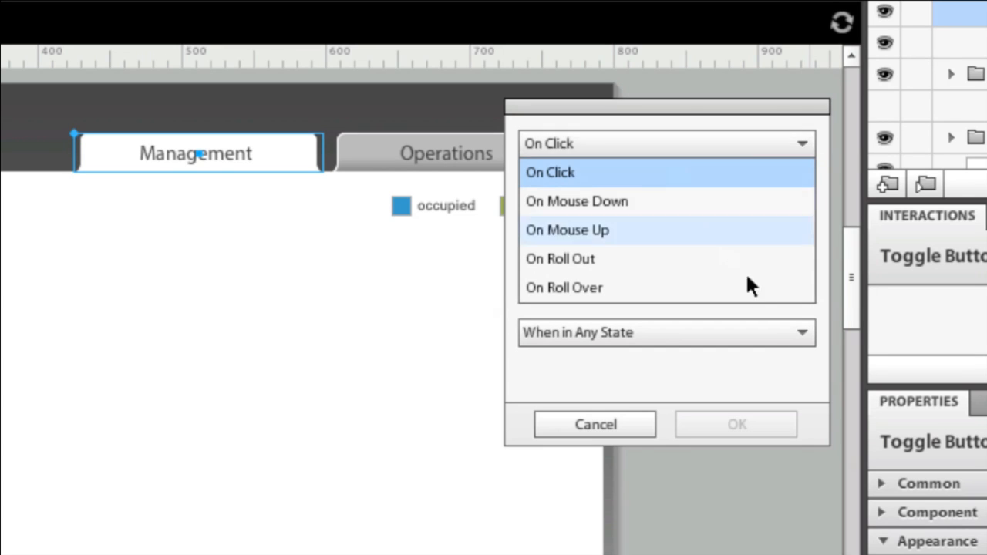
{"action": "left_click", "coordinate": [550, 172]}
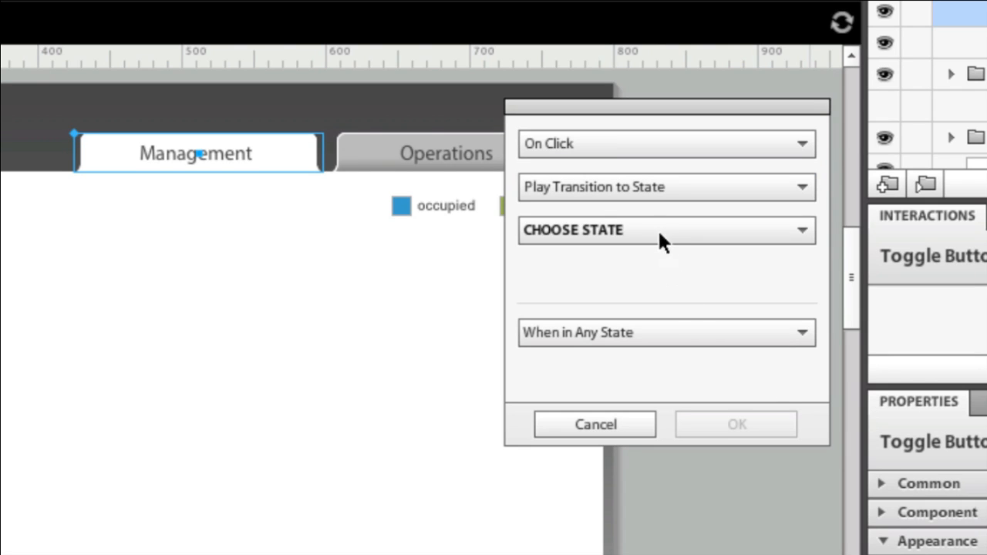
{"action": "left_click", "coordinate": [666, 230]}
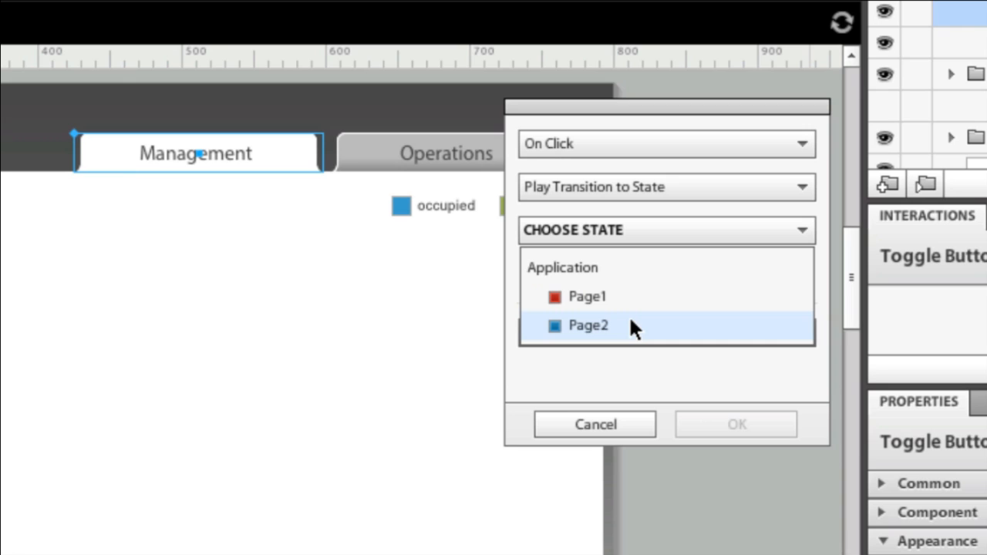
{"action": "left_click", "coordinate": [588, 324]}
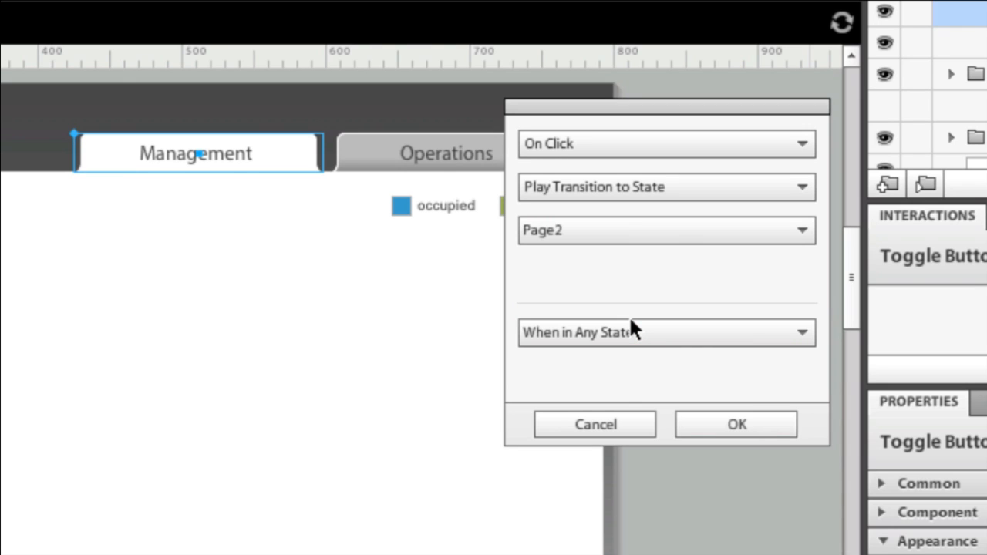
{"action": "left_click", "coordinate": [735, 424]}
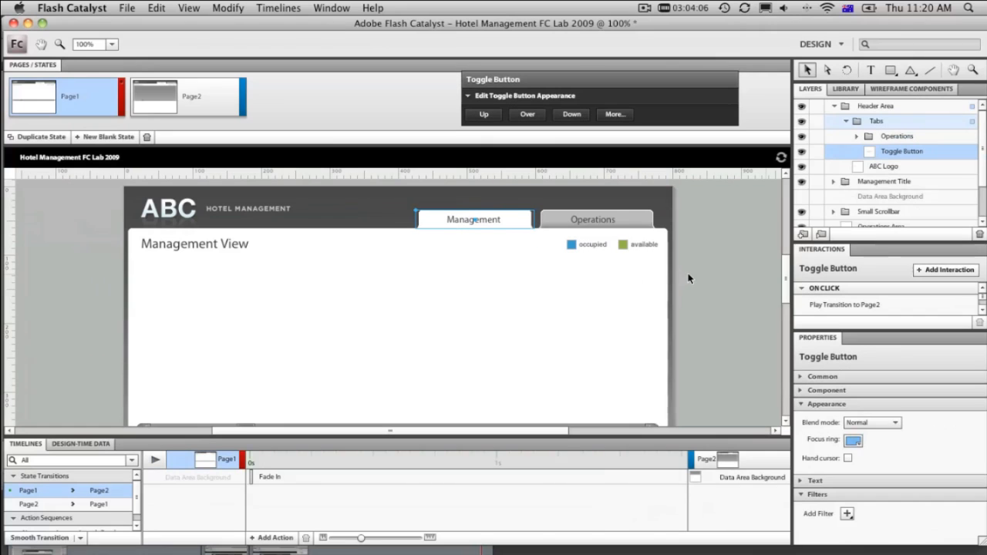
{"action": "mouse_move", "coordinate": [385, 417]}
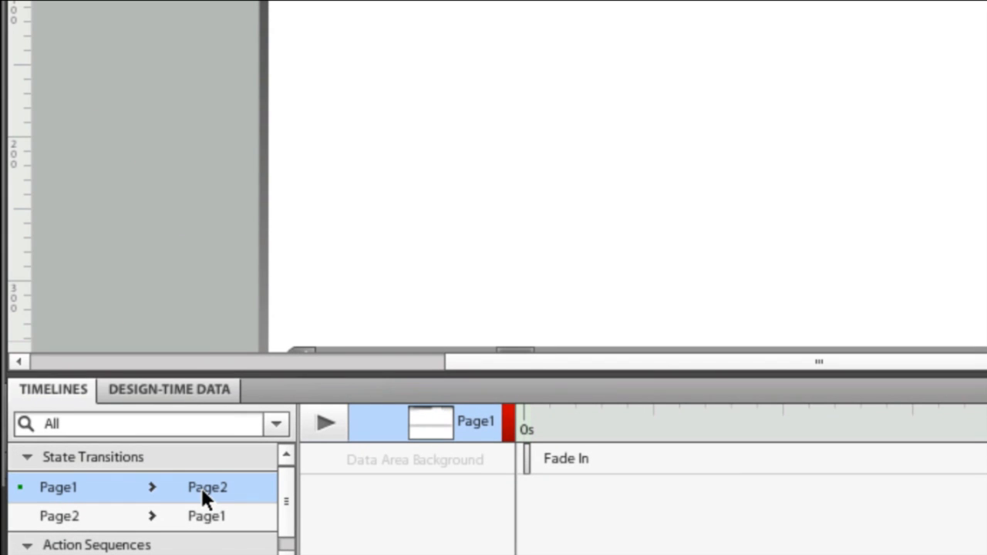
{"action": "mouse_move", "coordinate": [532, 459]}
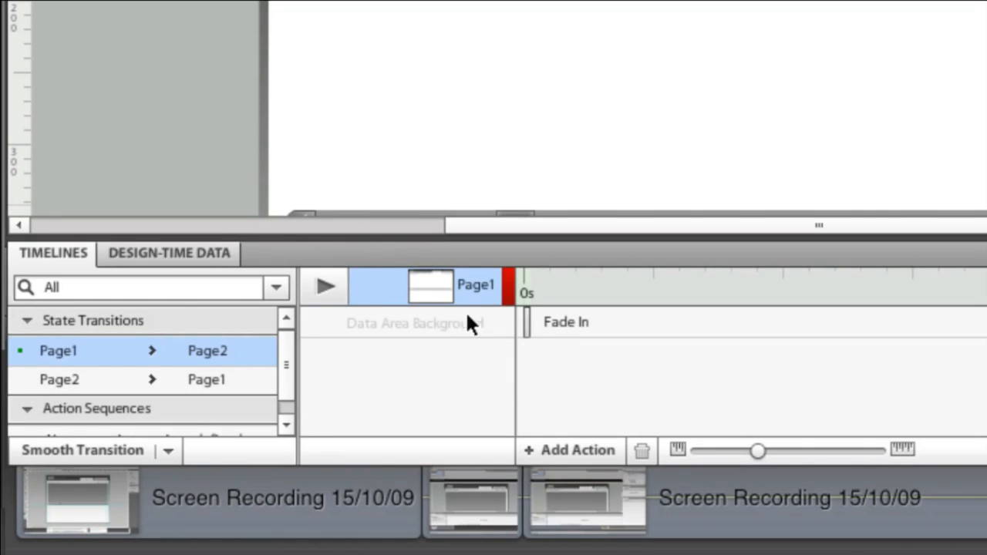
{"action": "mouse_move", "coordinate": [135, 452]}
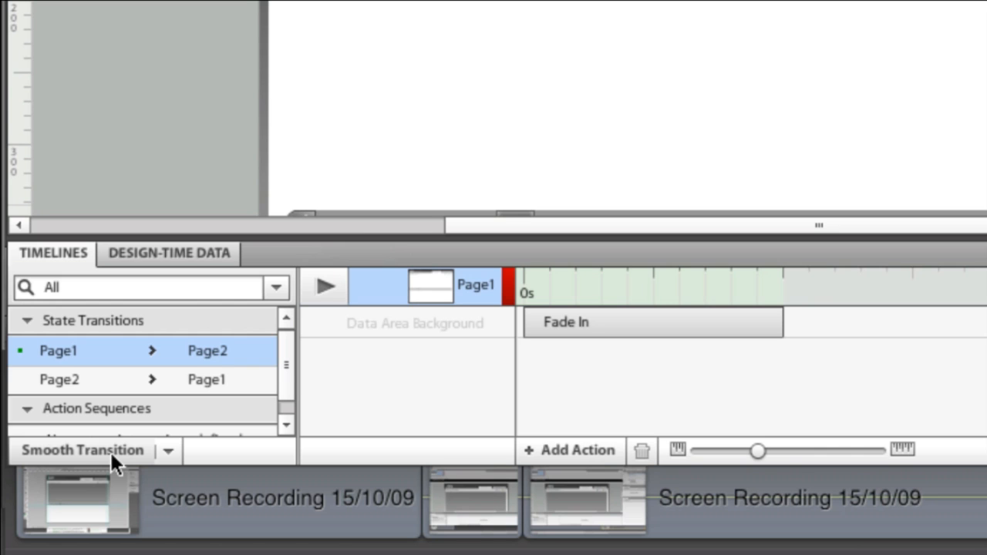
- Apply Smooth Transition to the Page1 > Page2 data area fade
{"action": "left_click", "coordinate": [168, 450]}
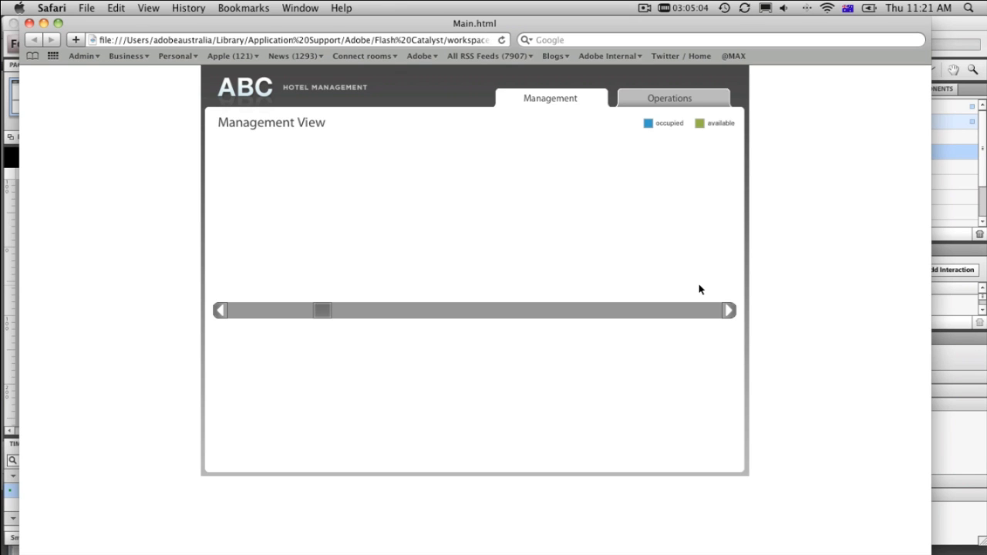
{"action": "mouse_move", "coordinate": [332, 312]}
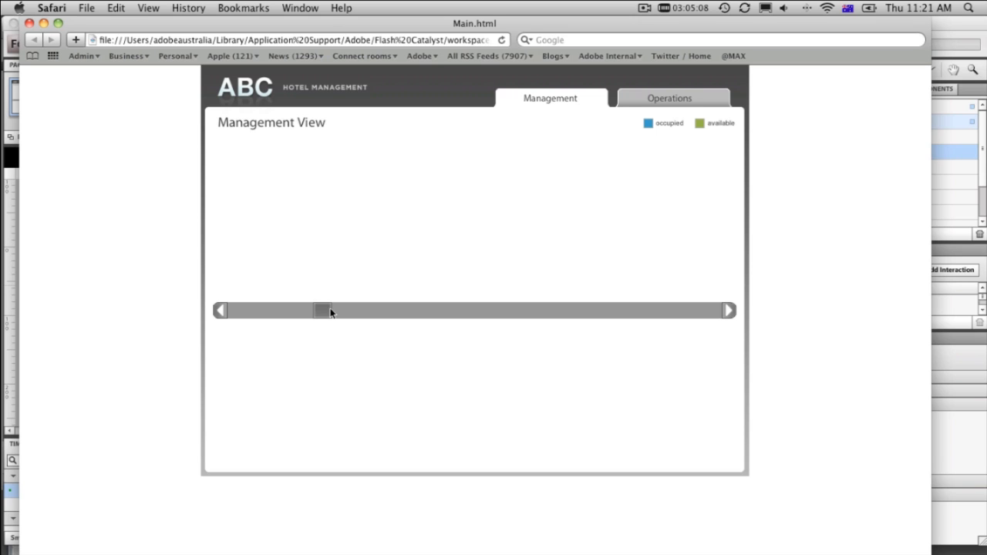
{"action": "mouse_move", "coordinate": [535, 173]}
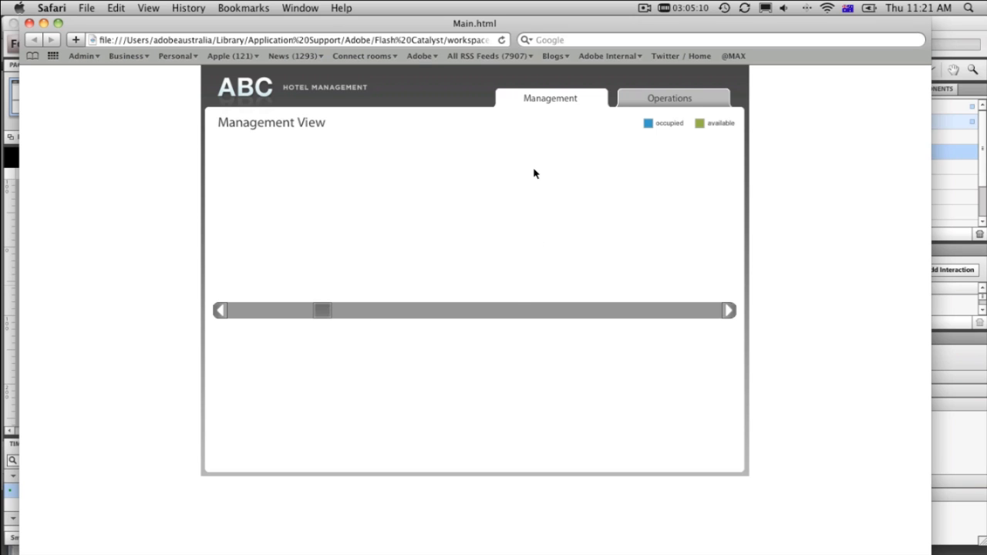
- Click the Management tab in Safari to check the grey data area fades into Management View
{"action": "left_click", "coordinate": [549, 98]}
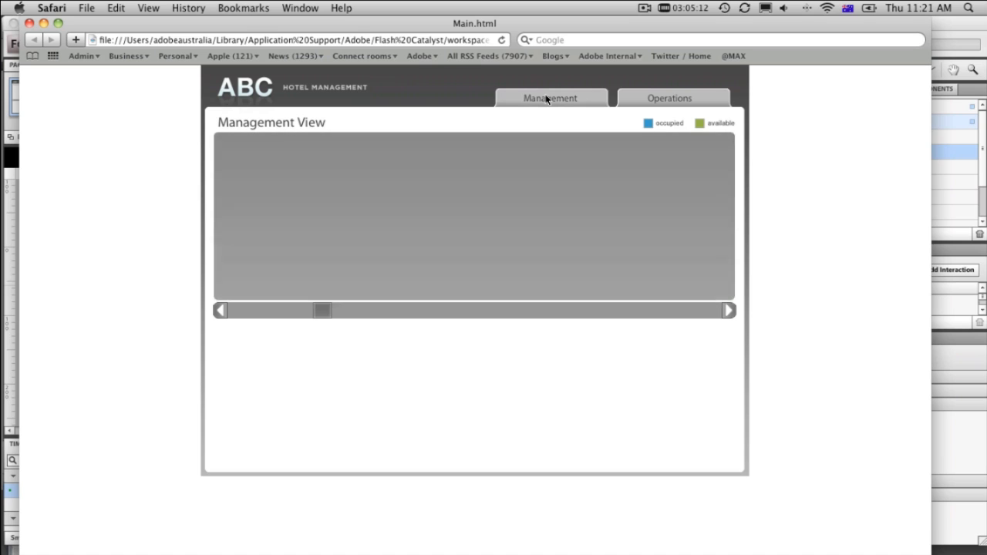